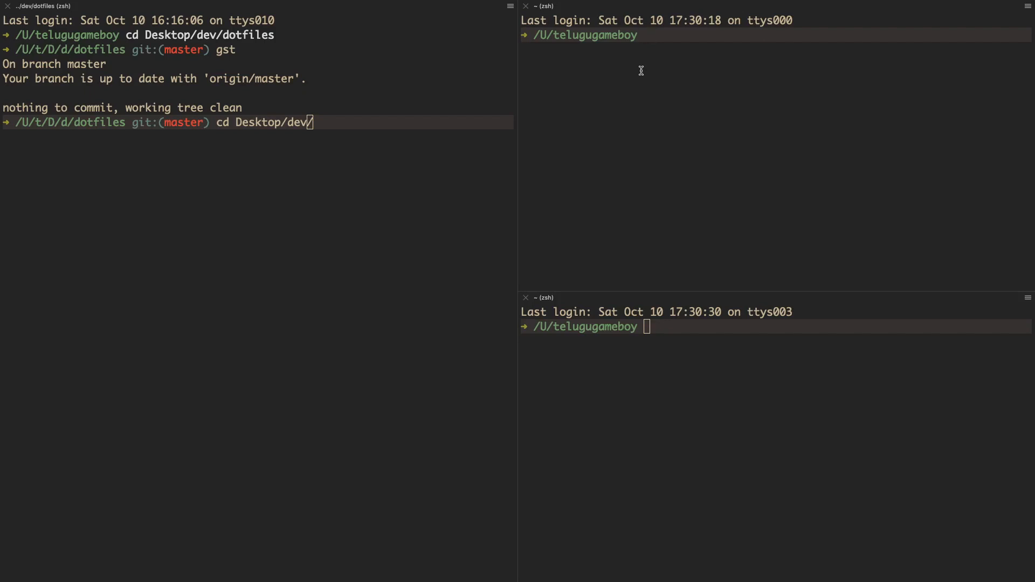
{"action": "mouse_move", "coordinate": [701, 404]}
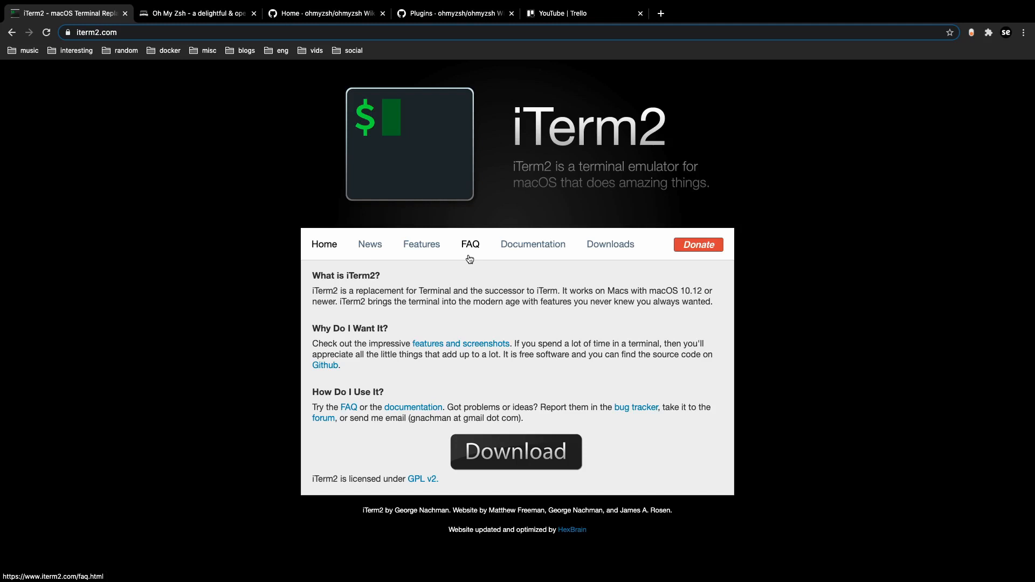
{"action": "mouse_move", "coordinate": [462, 278]}
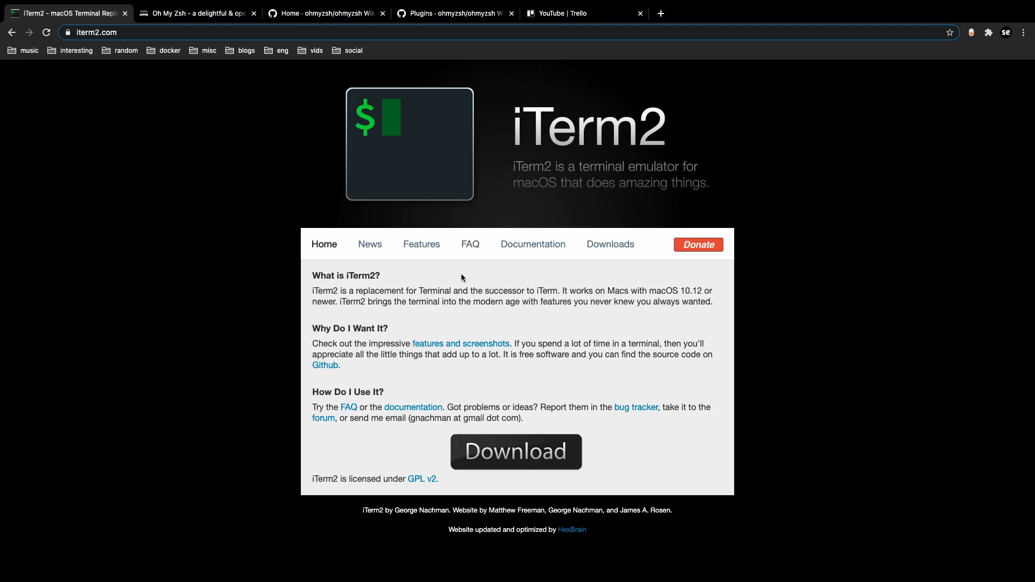
{"action": "mouse_move", "coordinate": [398, 299]}
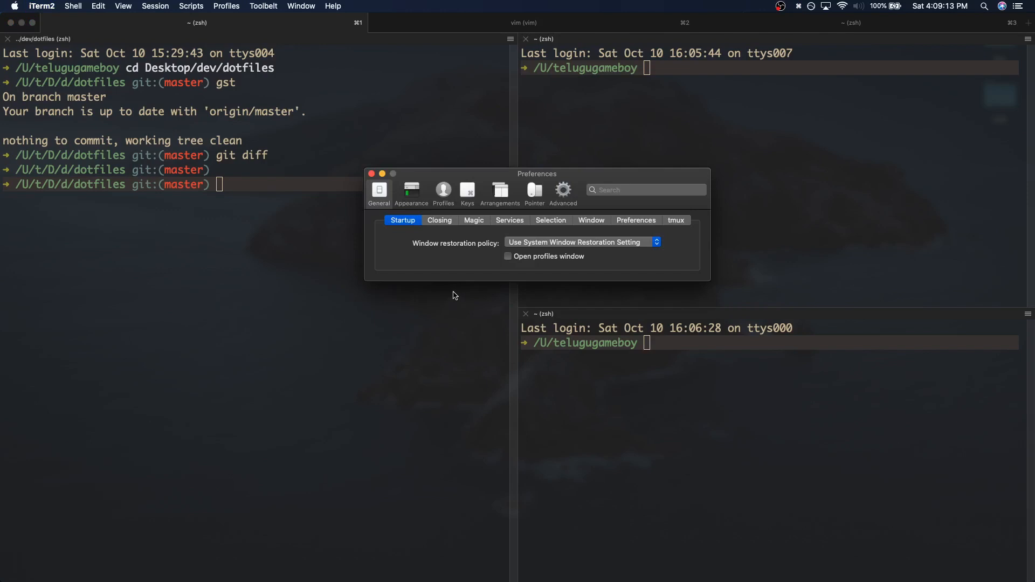
{"action": "mouse_move", "coordinate": [439, 200]}
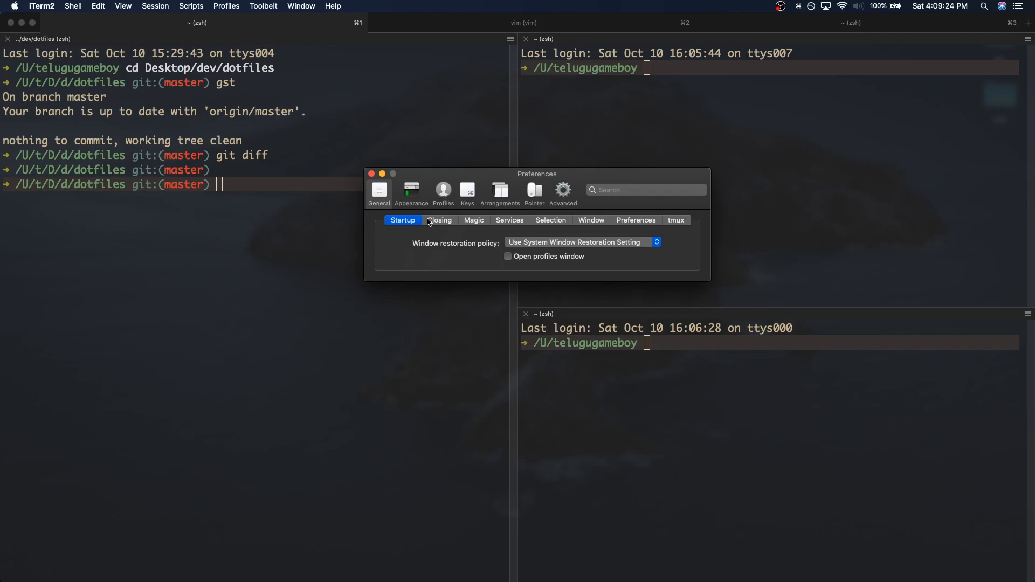
Step: Browse the default profile's Text and Colors settings and open Color Presets, where gruvbox is active
{"action": "left_click", "coordinate": [443, 191]}
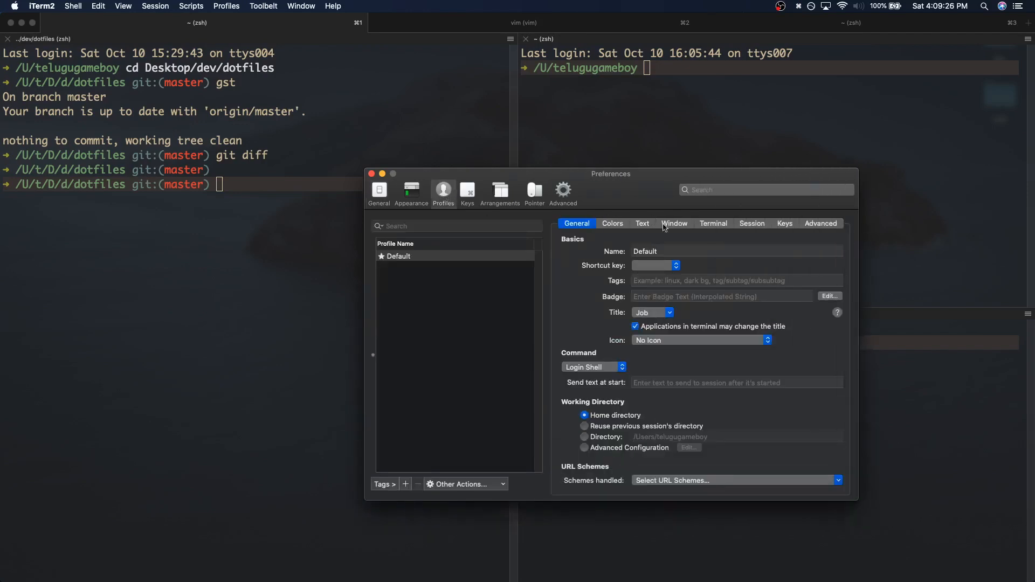
{"action": "left_click", "coordinate": [644, 224]}
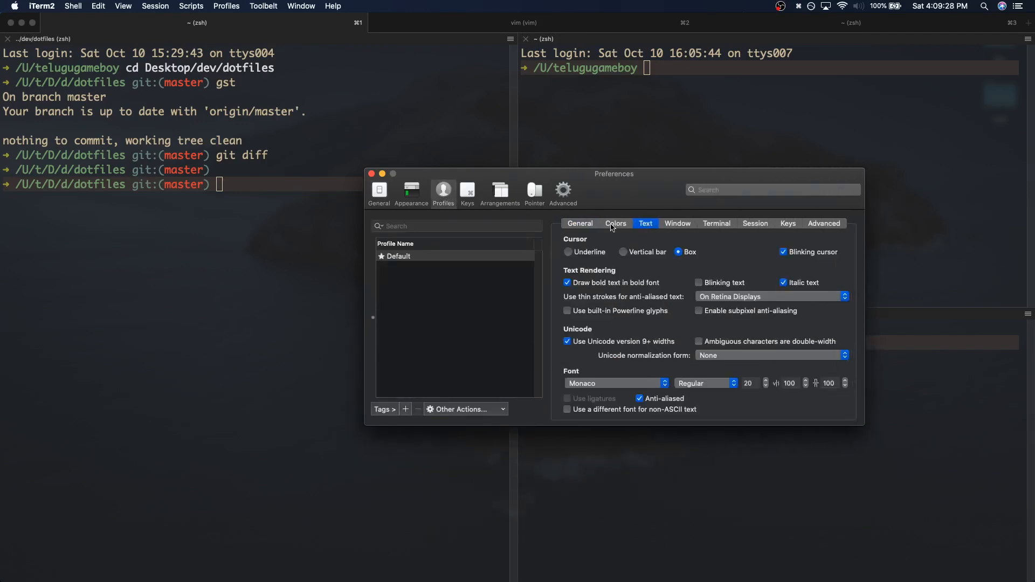
{"action": "left_click", "coordinate": [614, 223]}
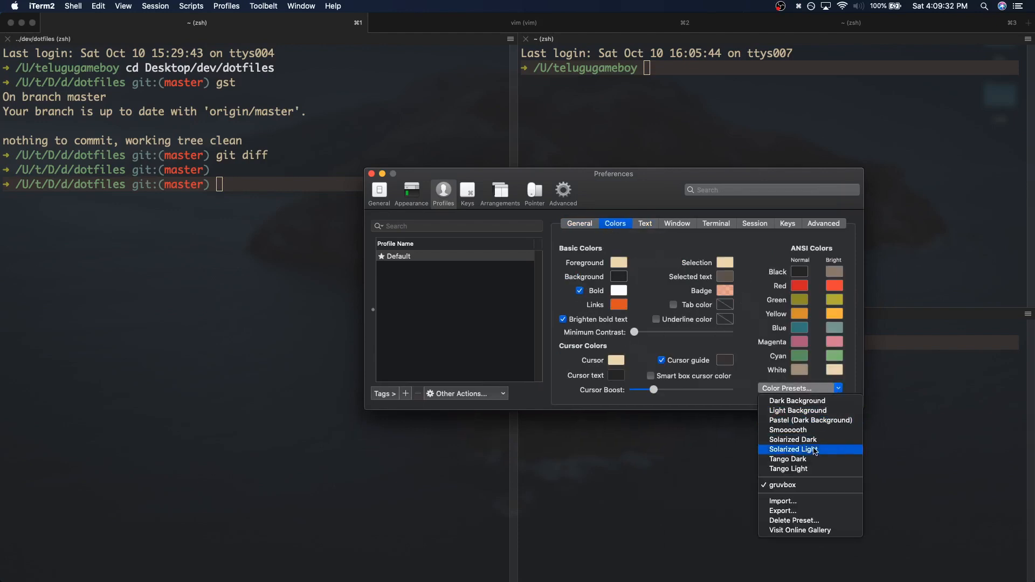
{"action": "left_click", "coordinate": [800, 530]}
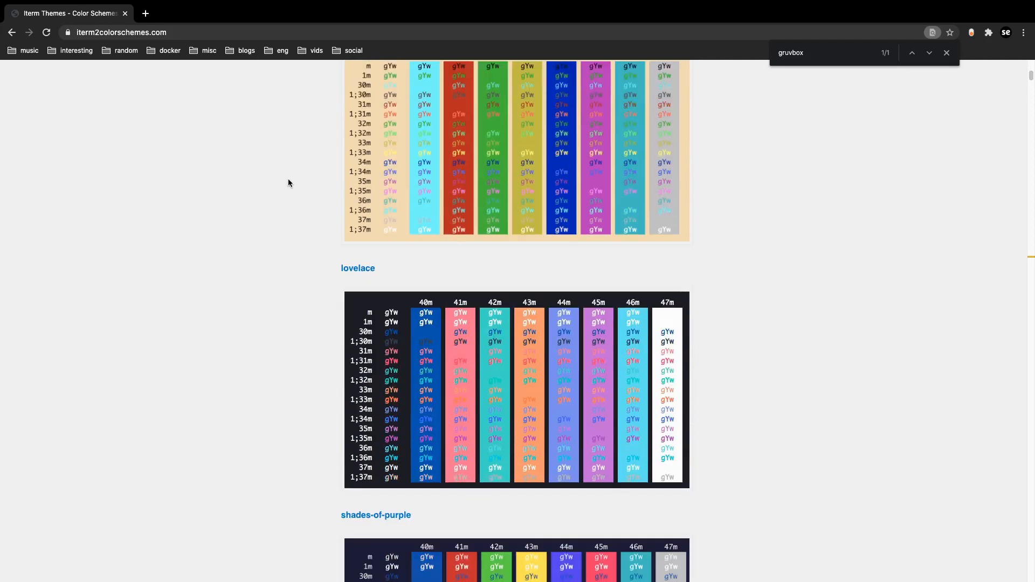
Step: Scroll the color schemes gallery past lovelace and shades-of-purple to SleepyHollow and AdventureTime
{"action": "scroll", "scroll_direction": "down", "scroll_amount": 3}
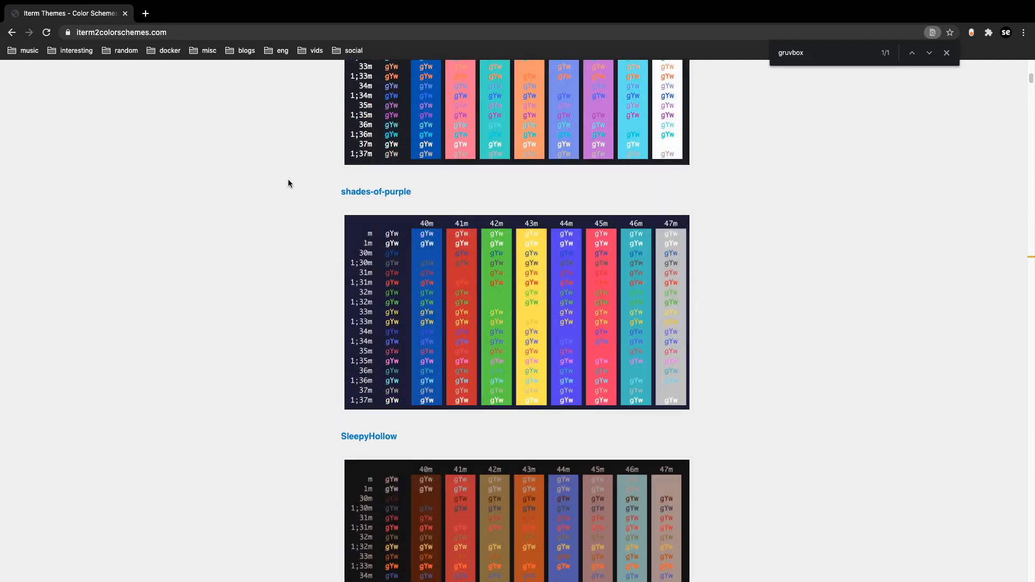
{"action": "scroll", "scroll_direction": "down", "scroll_amount": 3}
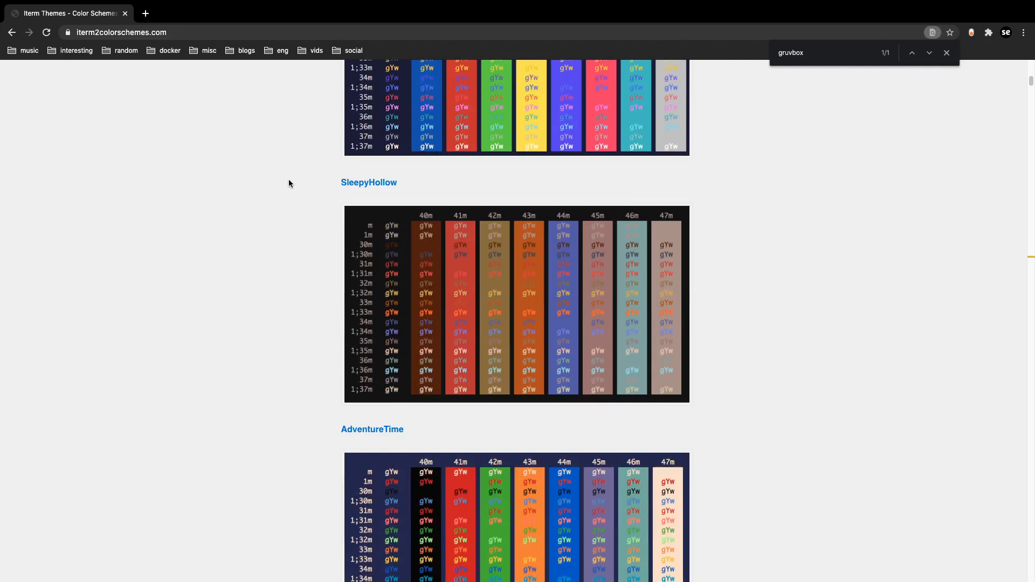
{"action": "scroll", "scroll_direction": "down", "scroll_amount": 3}
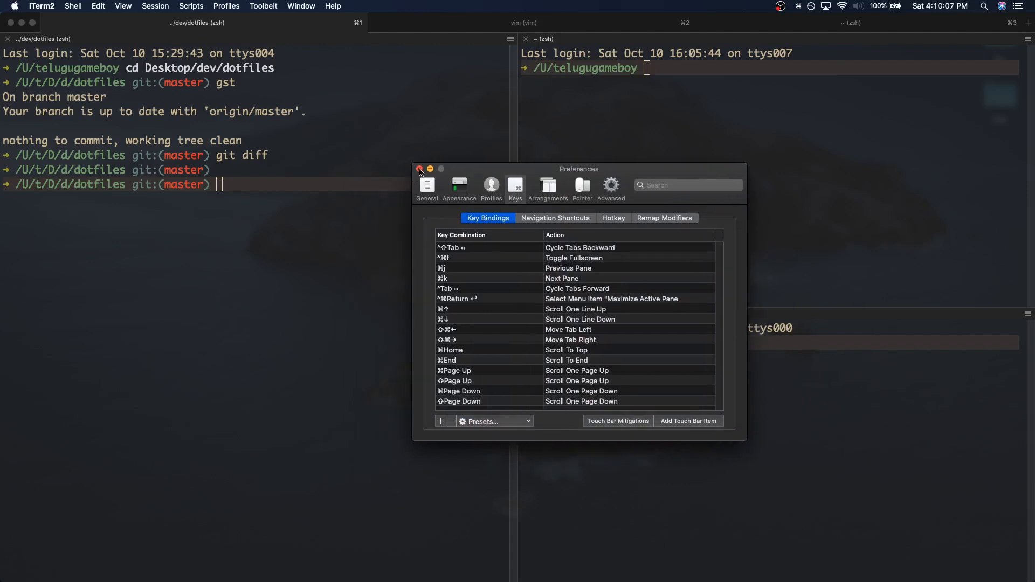
Step: Start a new key binding in Preferences > Keys, then cancel it without adding anything
{"action": "left_click", "coordinate": [440, 422]}
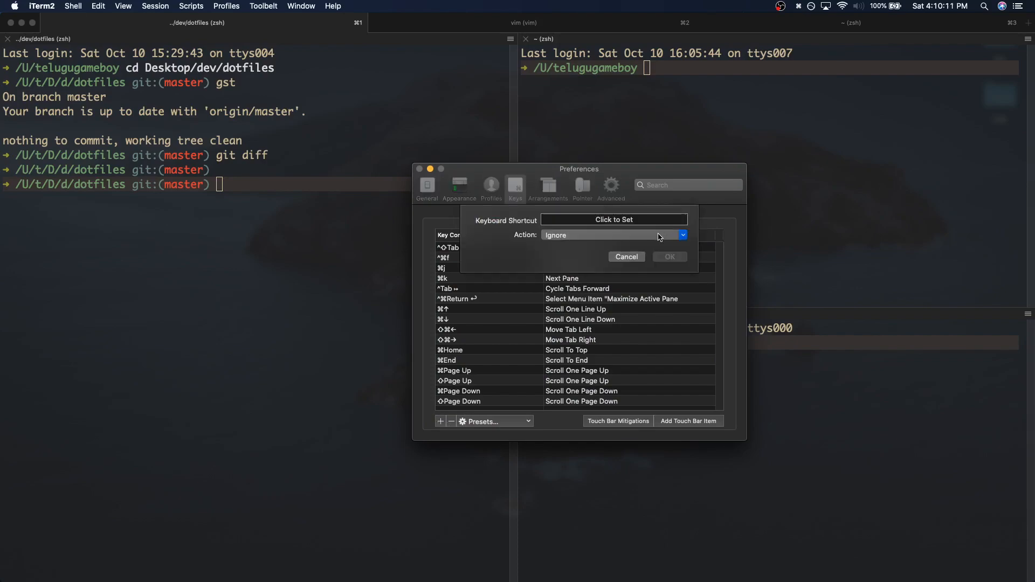
{"action": "left_click", "coordinate": [625, 257]}
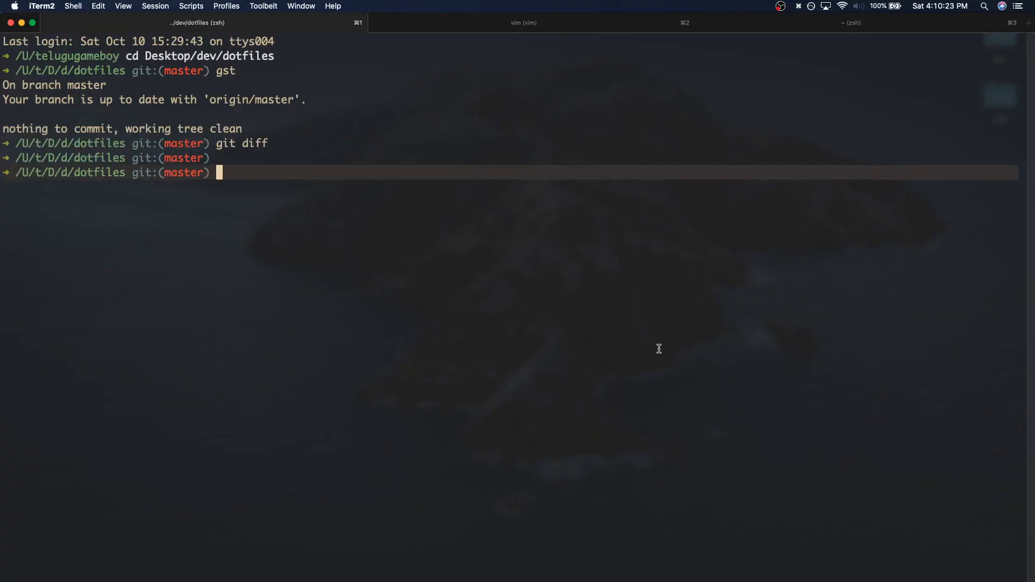
Step: Split the window with ⌘D and ⇧⌘D into a two-by-two grid, then cycle focus between panes
{"action": "key", "text": "cmd+d"}
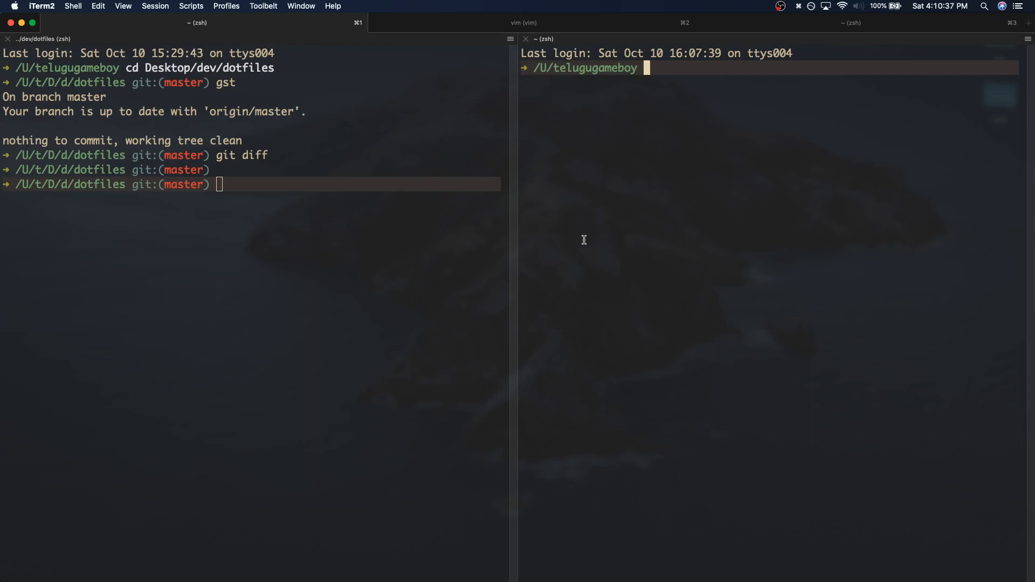
{"action": "mouse_move", "coordinate": [766, 353]}
{"action": "type", "text": "gst"}
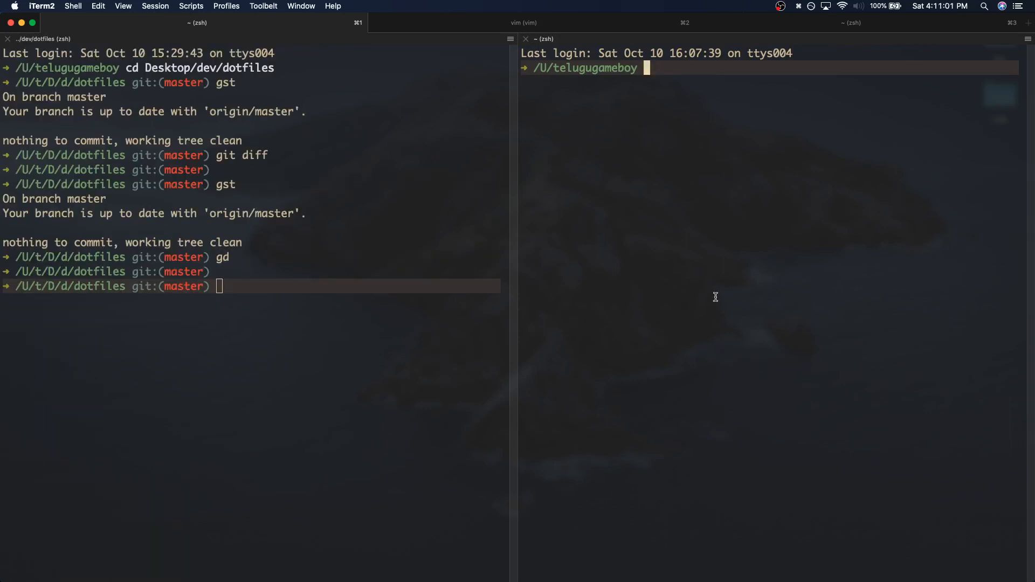
{"action": "key", "text": "shift+cmd+d"}
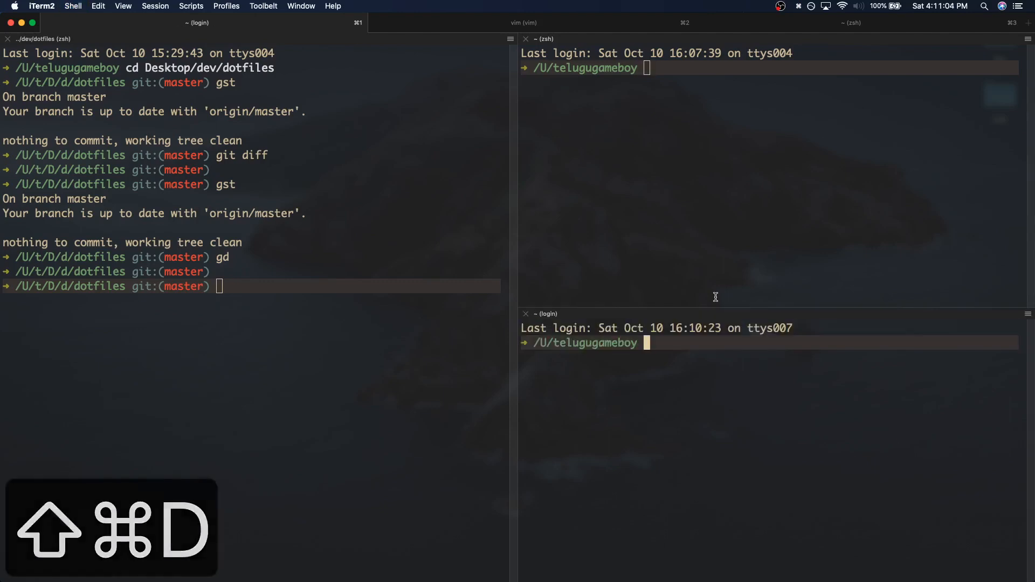
{"action": "key", "text": "cmd+d"}
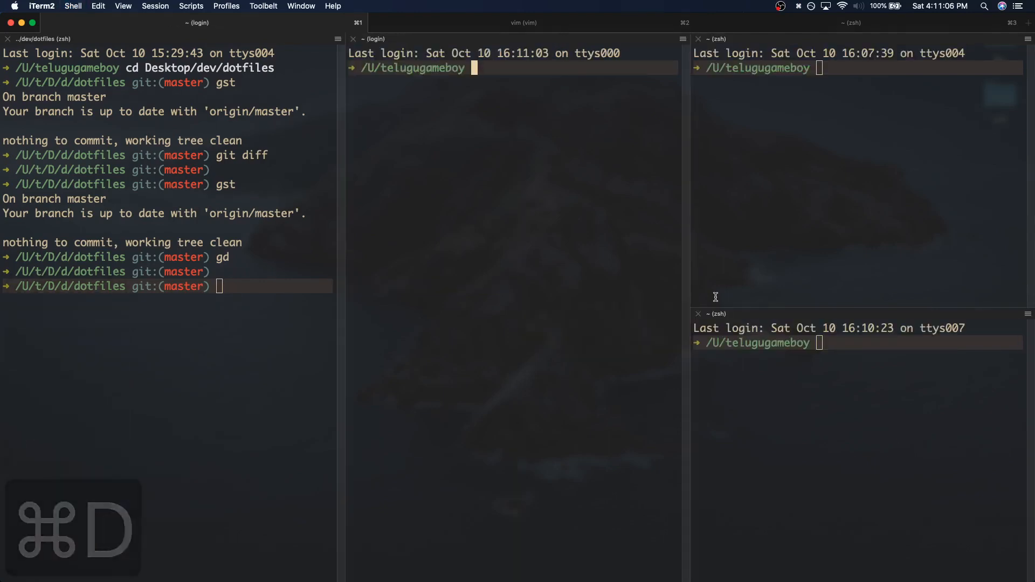
{"action": "key", "text": "cmd+d"}
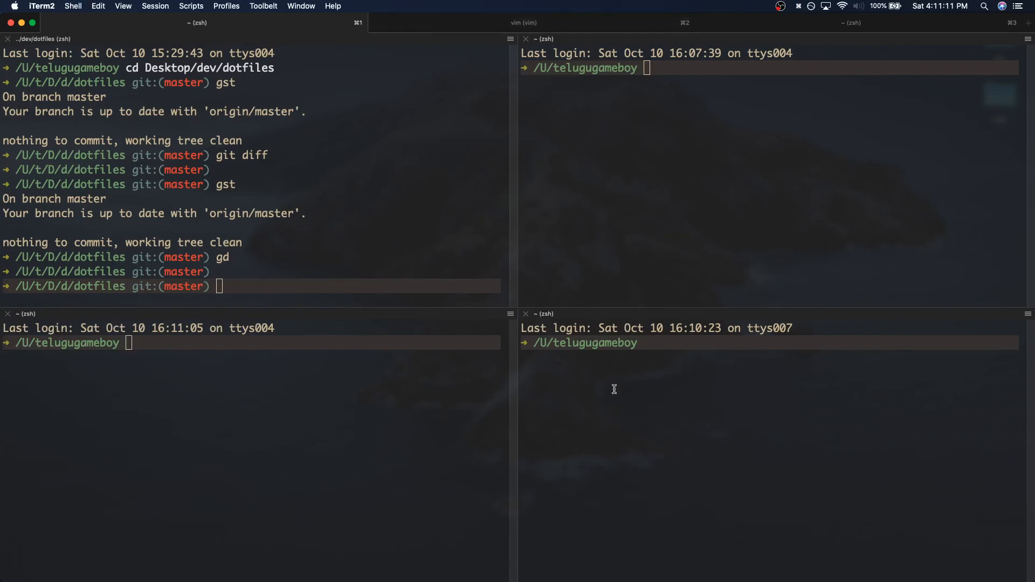
{"action": "mouse_move", "coordinate": [660, 227]}
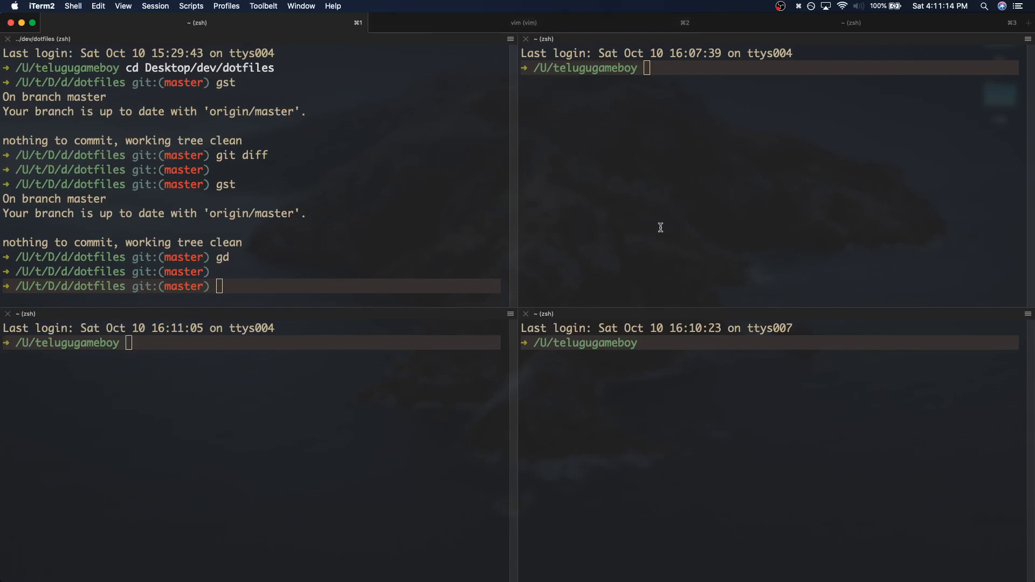
{"action": "mouse_move", "coordinate": [862, 460]}
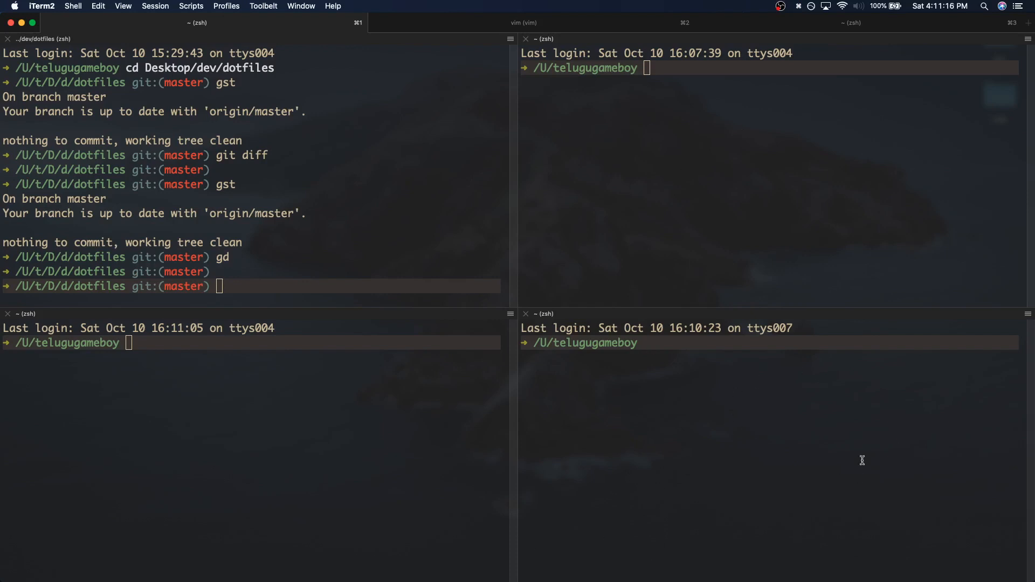
{"action": "mouse_move", "coordinate": [61, 387]}
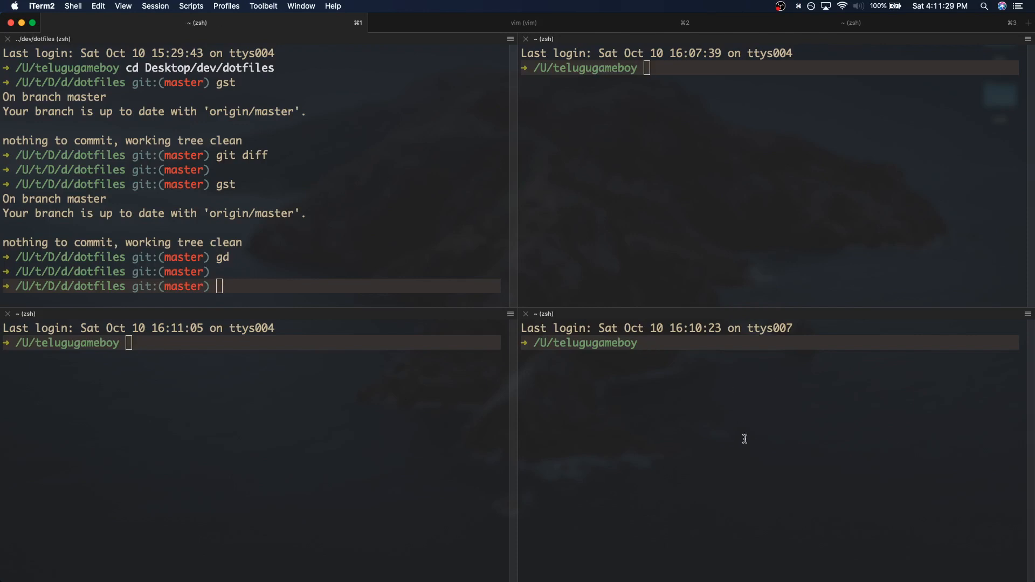
{"action": "key", "text": "cmd+j"}
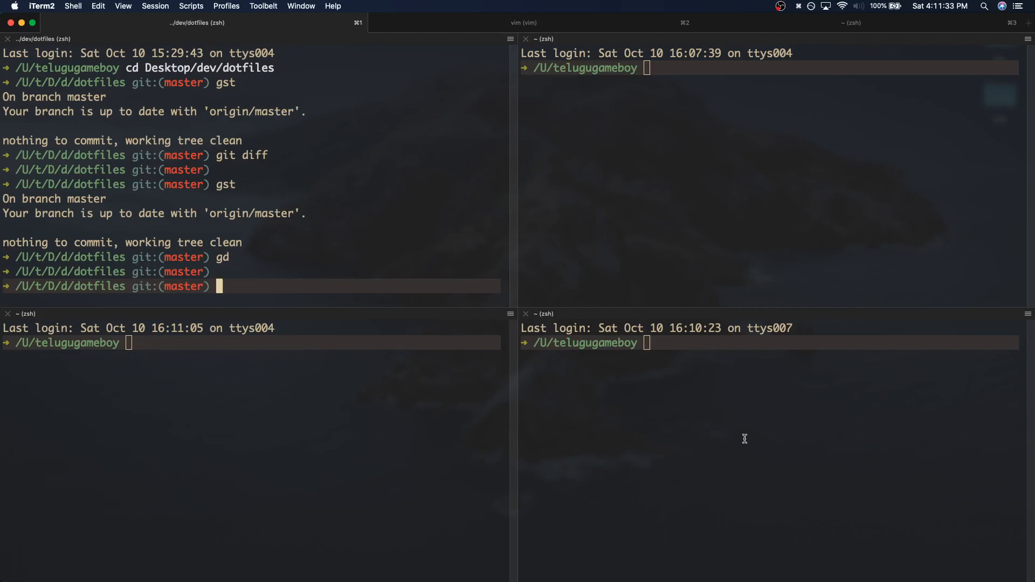
{"action": "key", "text": "cmd+k"}
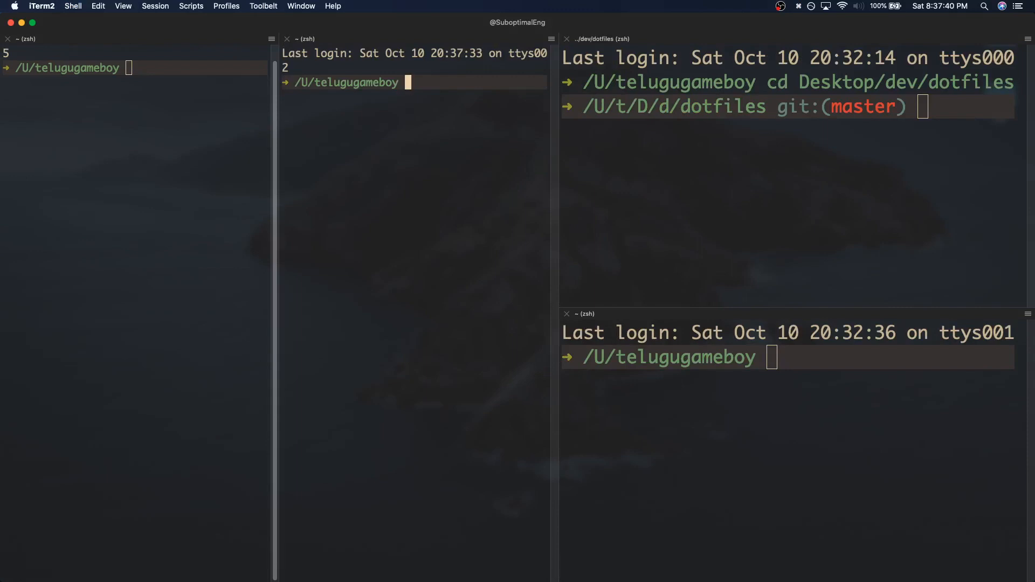
Step: Accept the zsh autosuggestion 'vim a.txt' at the middle pane's prompt
{"action": "type", "text": "vim a.txt"}
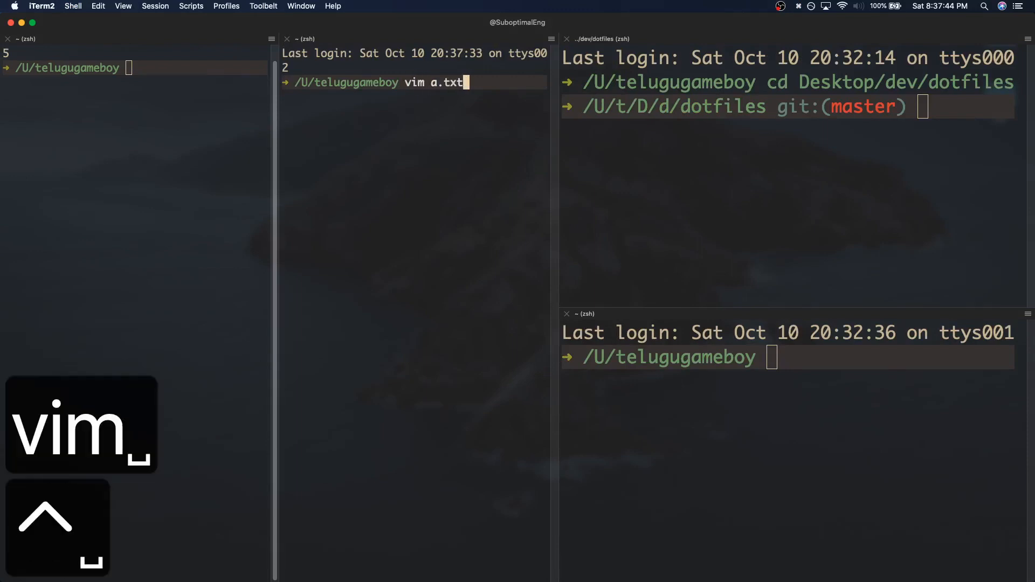
{"action": "key", "text": "Return"}
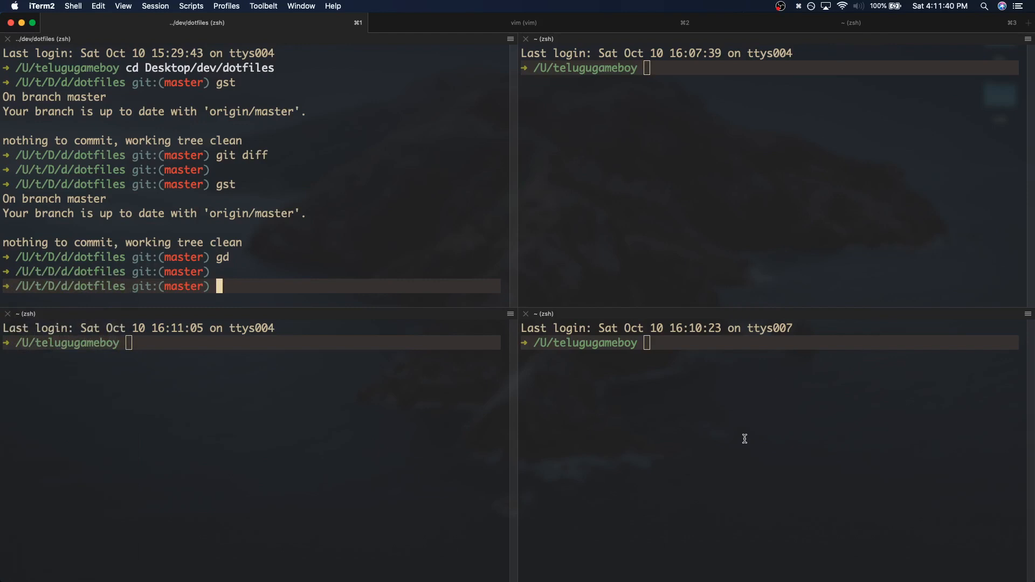
{"action": "mouse_move", "coordinate": [494, 246]}
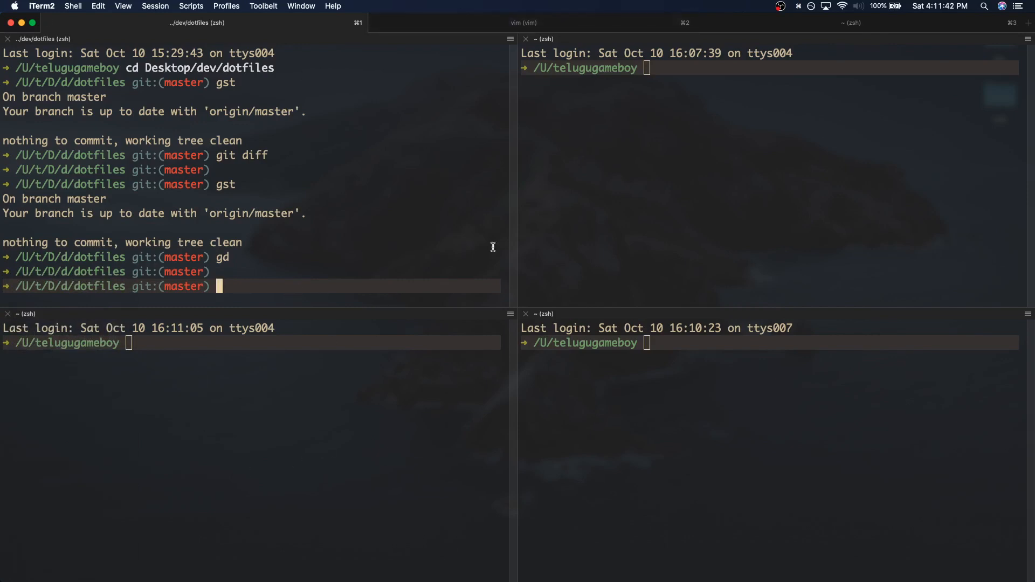
Step: Focus the bottom-right pane
{"action": "left_click", "coordinate": [658, 294]}
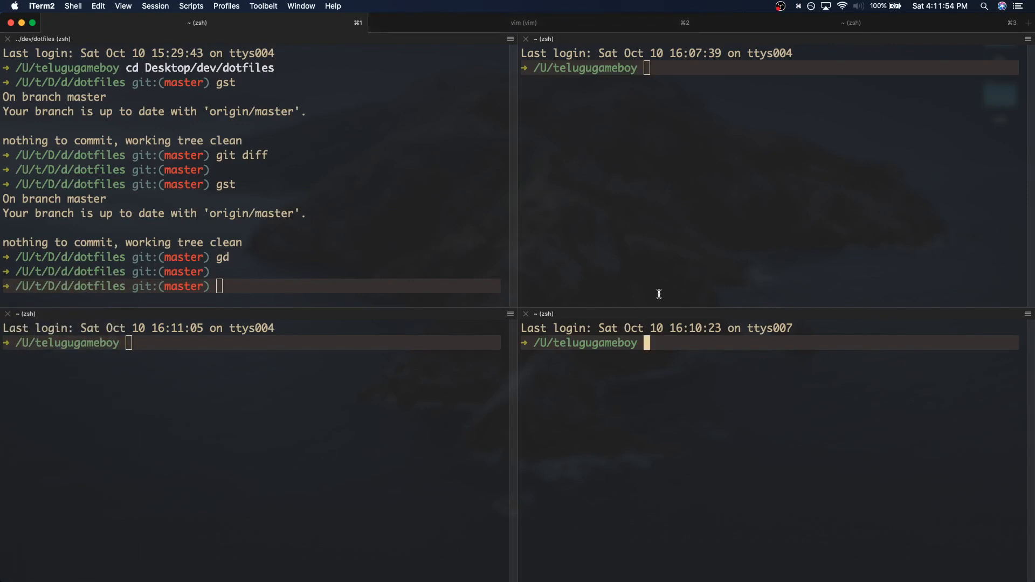
{"action": "key", "text": "cmd+j"}
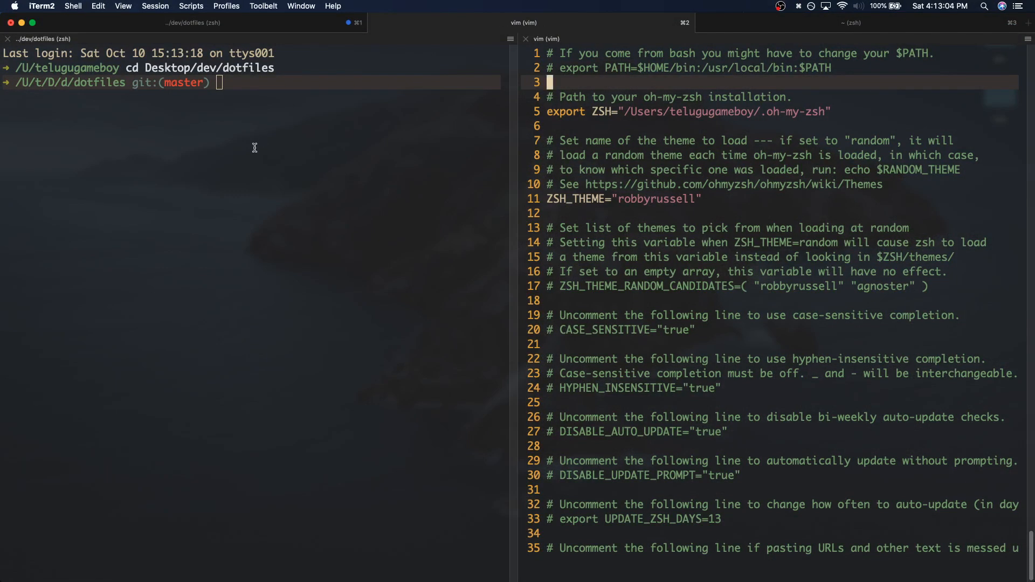
{"action": "mouse_move", "coordinate": [236, 153]}
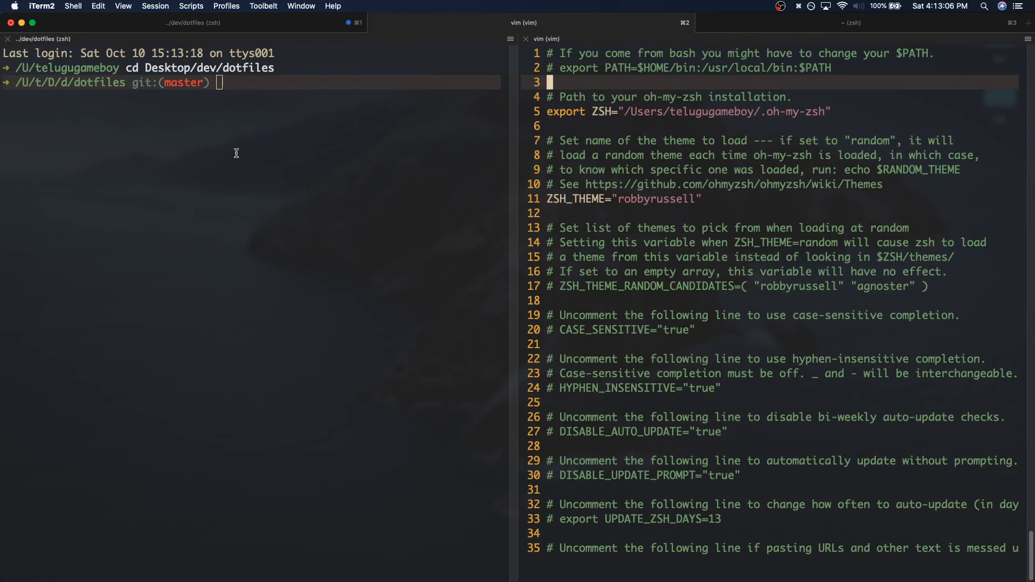
{"action": "mouse_move", "coordinate": [602, 109]}
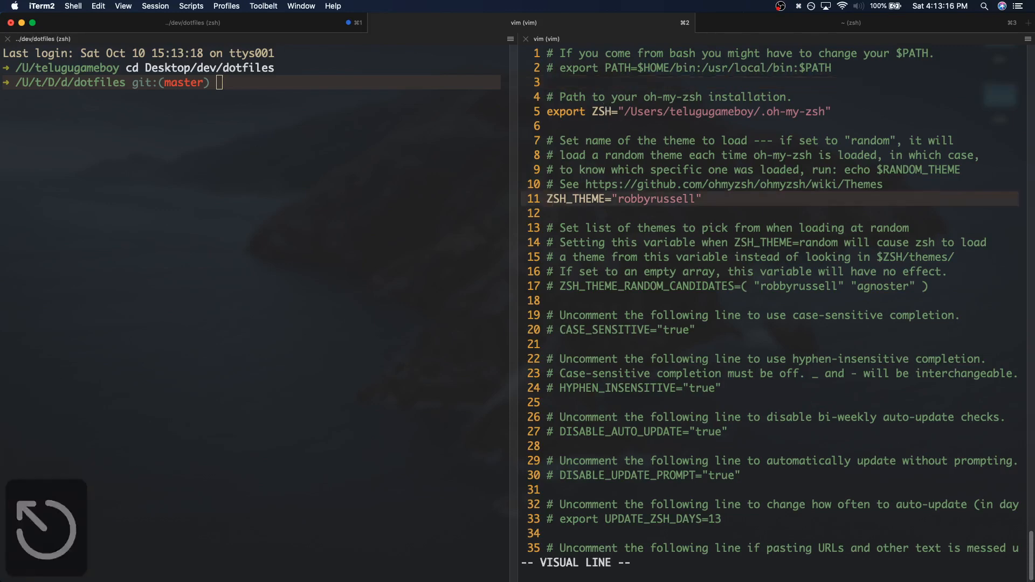
{"action": "key", "text": "Escape"}
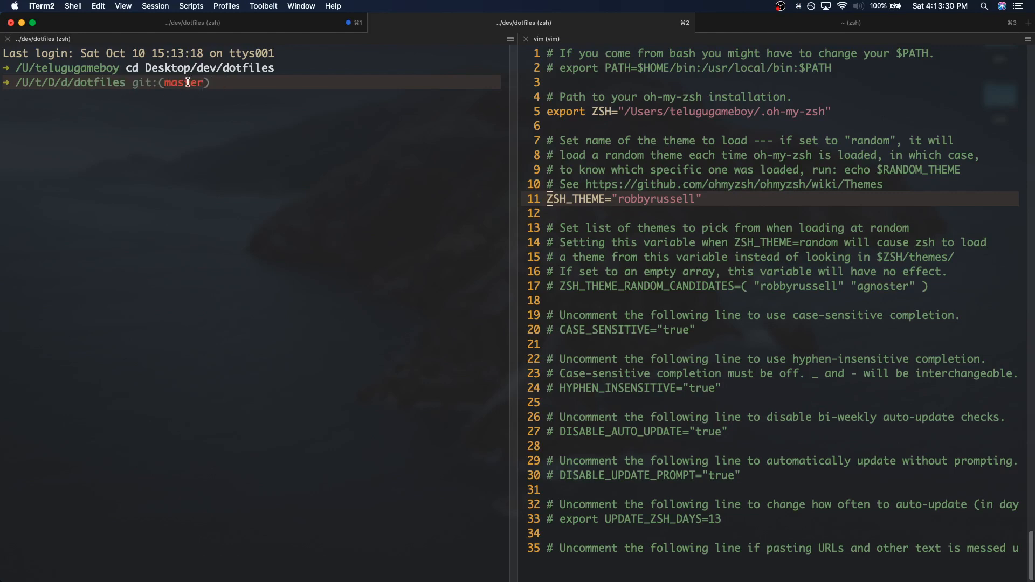
{"action": "mouse_move", "coordinate": [658, 230]}
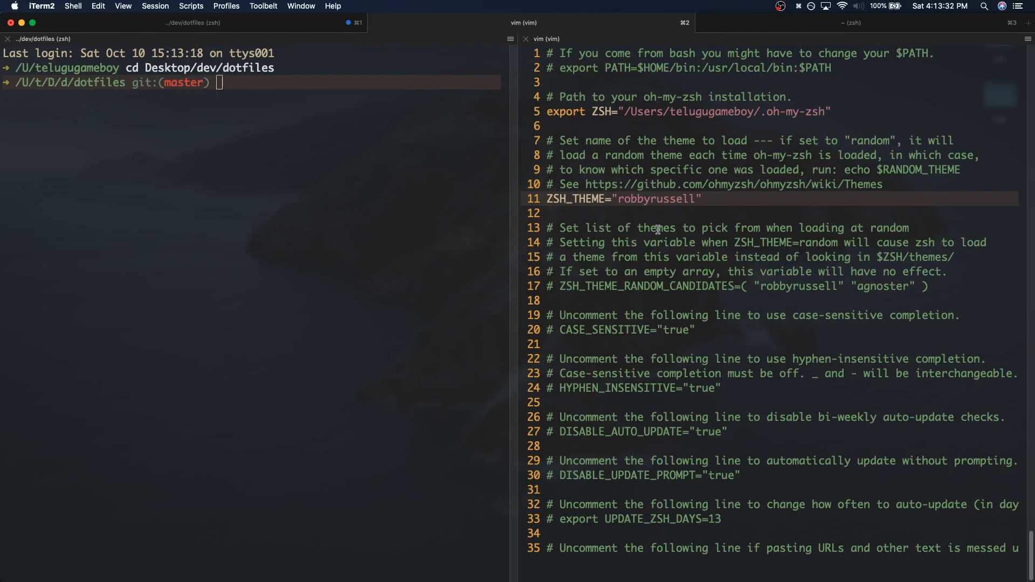
Step: Scroll vim to the git, vi-mode, zsh-autosuggestions plugins, then run gst and gd in dotfiles
{"action": "scroll", "scroll_direction": "down", "scroll_amount": 3}
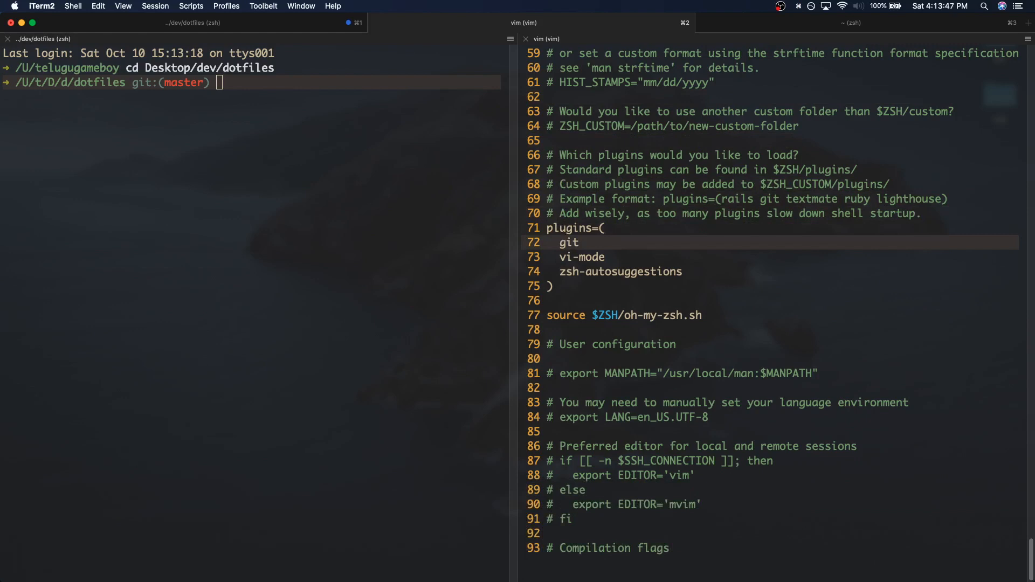
{"action": "key", "text": "j"}
{"action": "type", "text": "gh"}
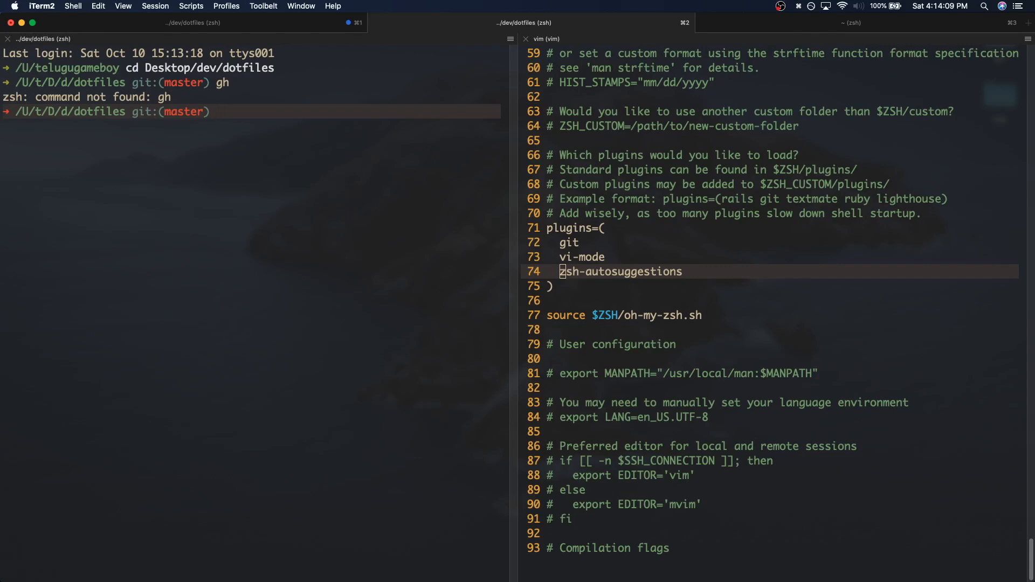
{"action": "type", "text": "git status"}
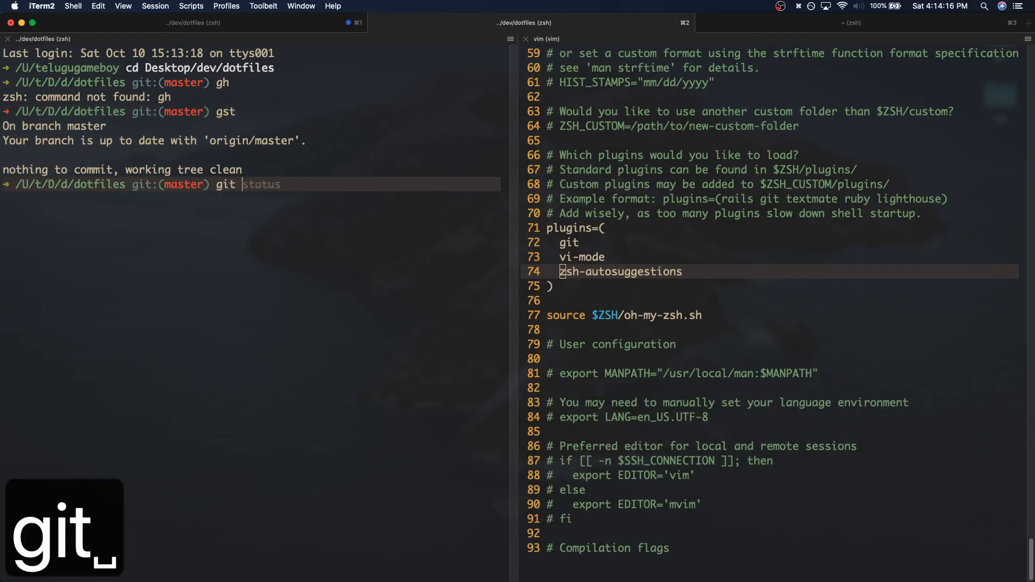
{"action": "type", "text": "diff"}
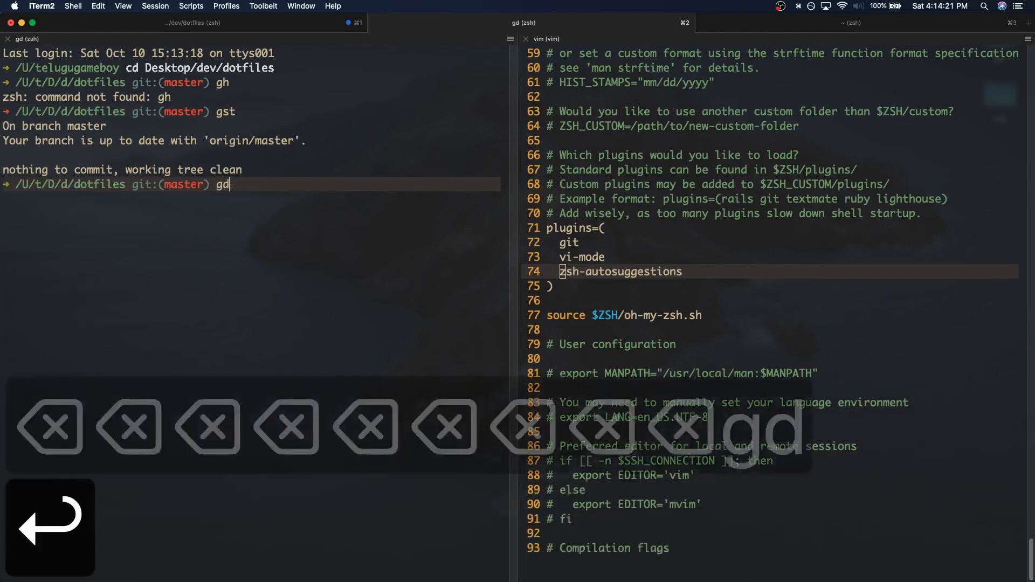
{"action": "key", "text": "Return"}
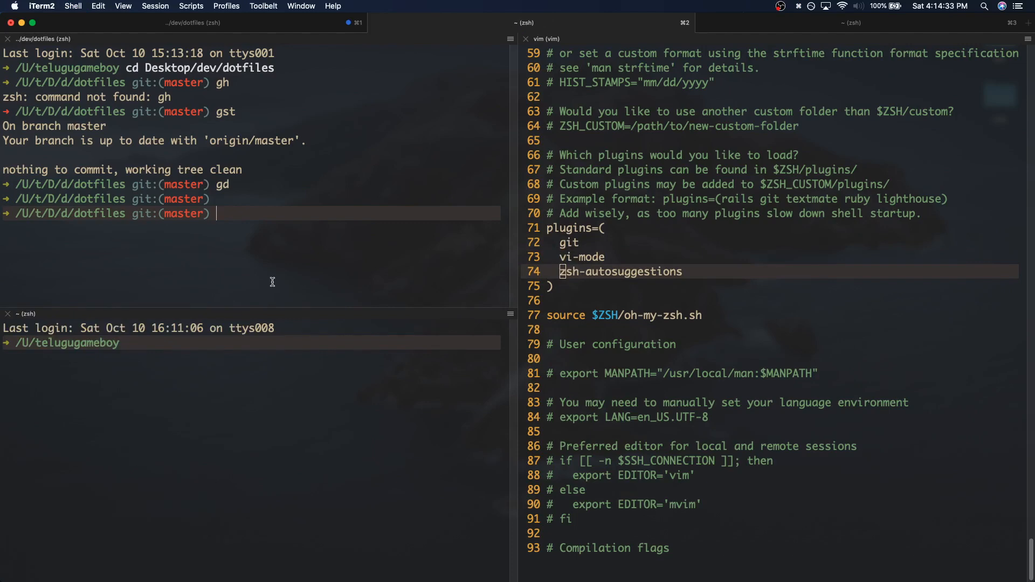
Step: Add a fourth shell pane below the editor, then run cd .. to move from dotfiles up to dev
{"action": "key", "text": "shift+cmd+d"}
{"action": "type", "text": "cd"}
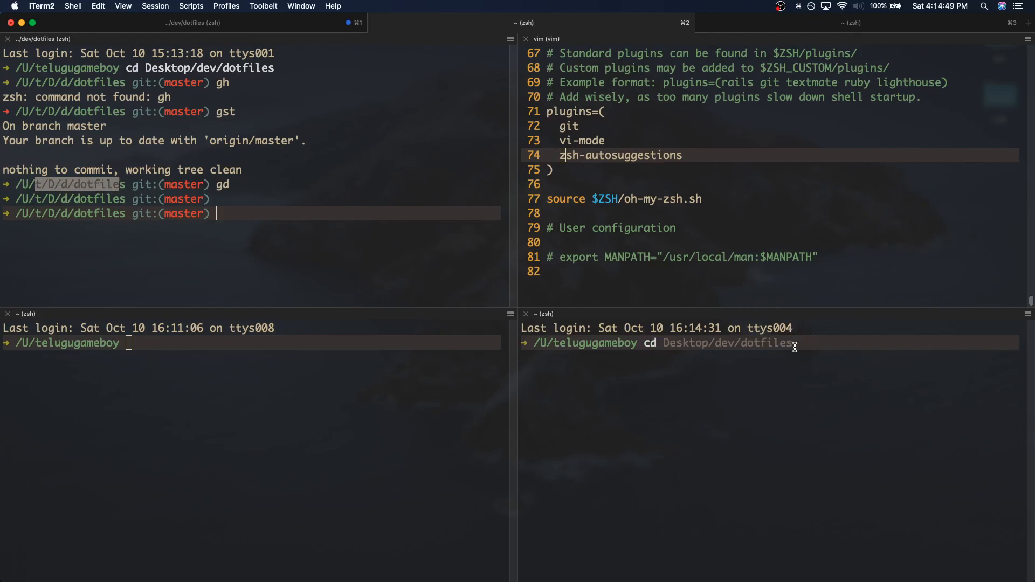
{"action": "mouse_move", "coordinate": [815, 343]}
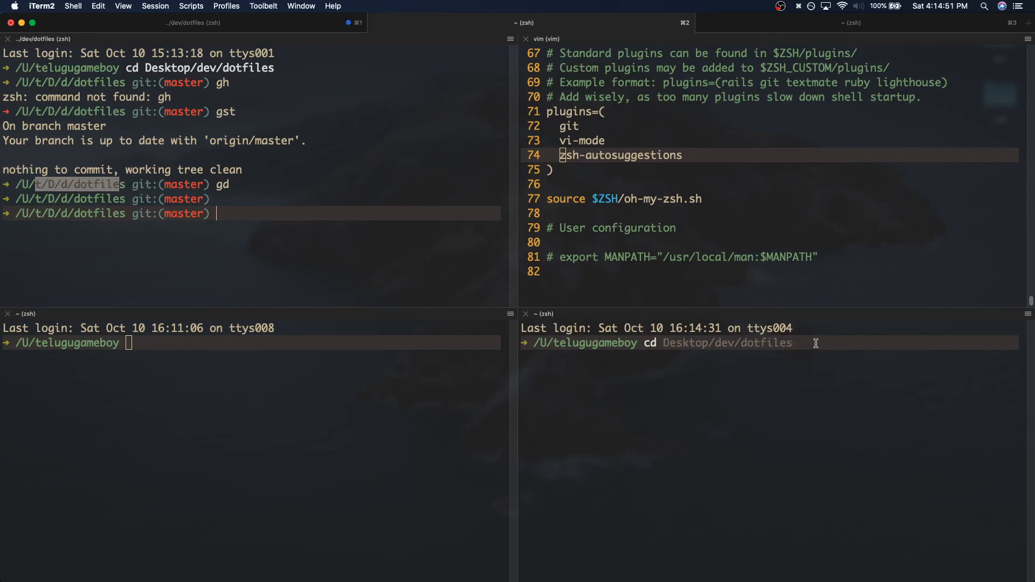
{"action": "mouse_move", "coordinate": [792, 380]}
{"action": "type", "text": "cd"}
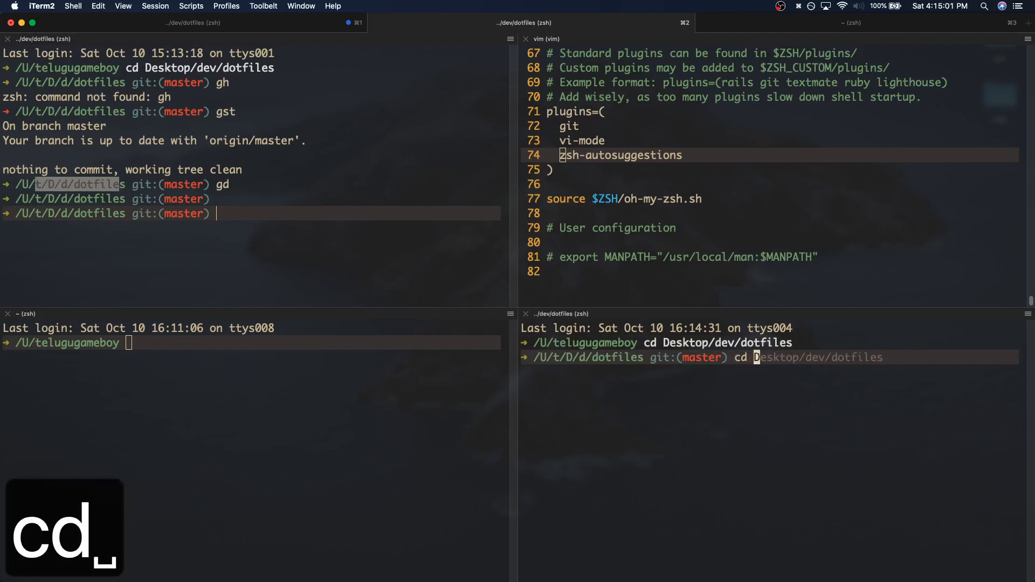
{"action": "type", "text": ".."}
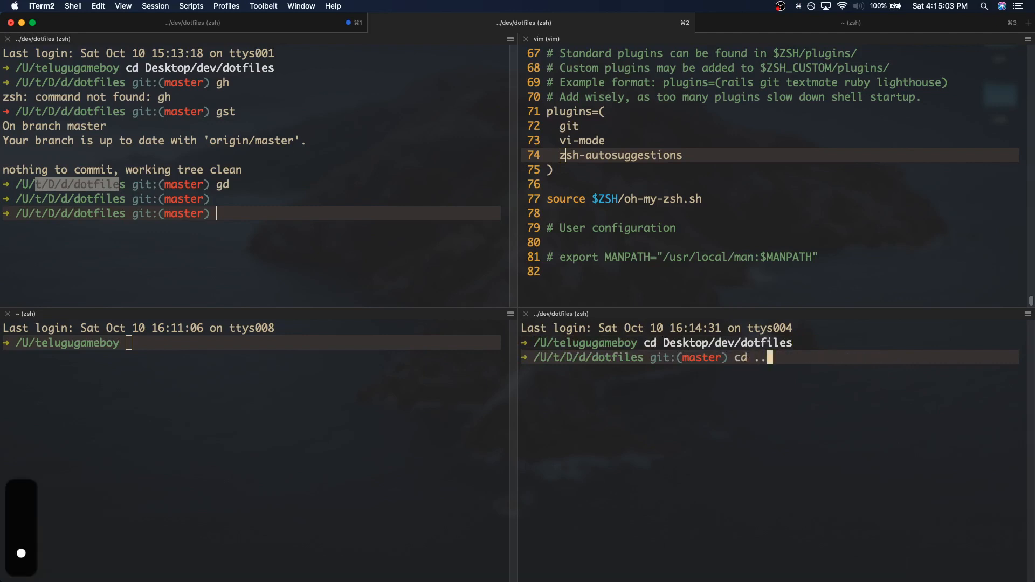
{"action": "key", "text": "Return"}
{"action": "type", "text": "cd D"}
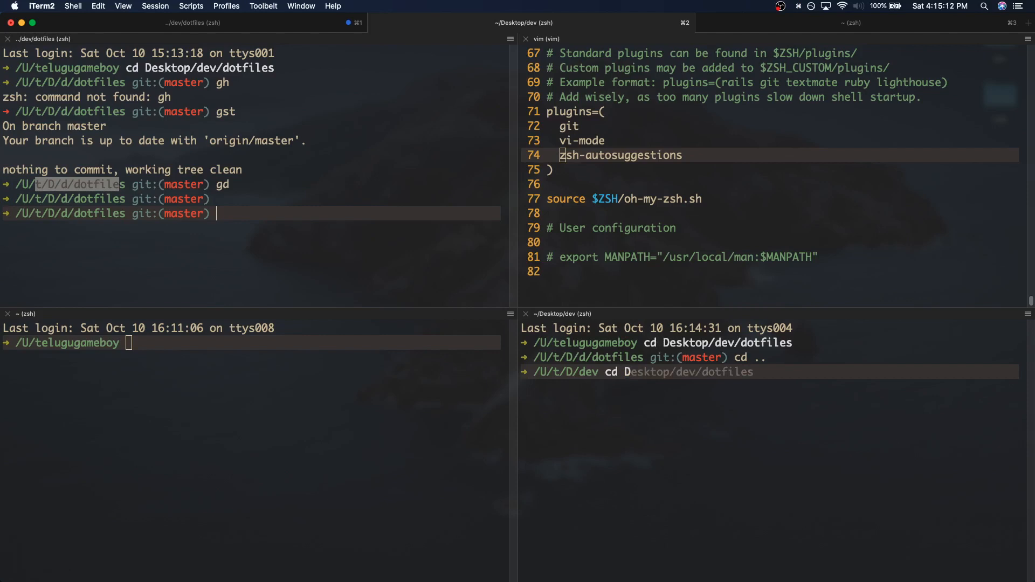
{"action": "mouse_move", "coordinate": [653, 350]}
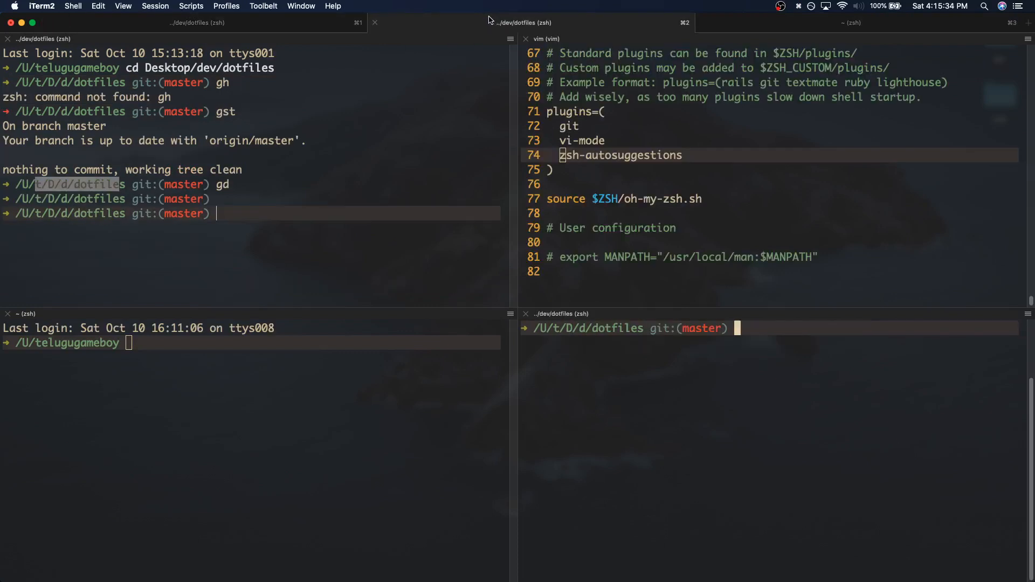
{"action": "mouse_move", "coordinate": [650, 157]}
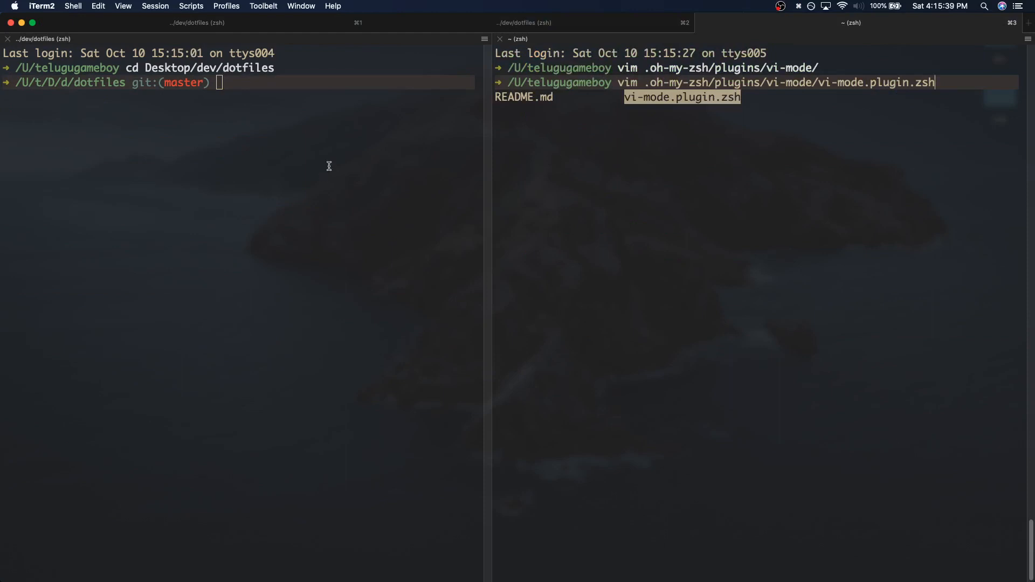
{"action": "mouse_move", "coordinate": [783, 78]}
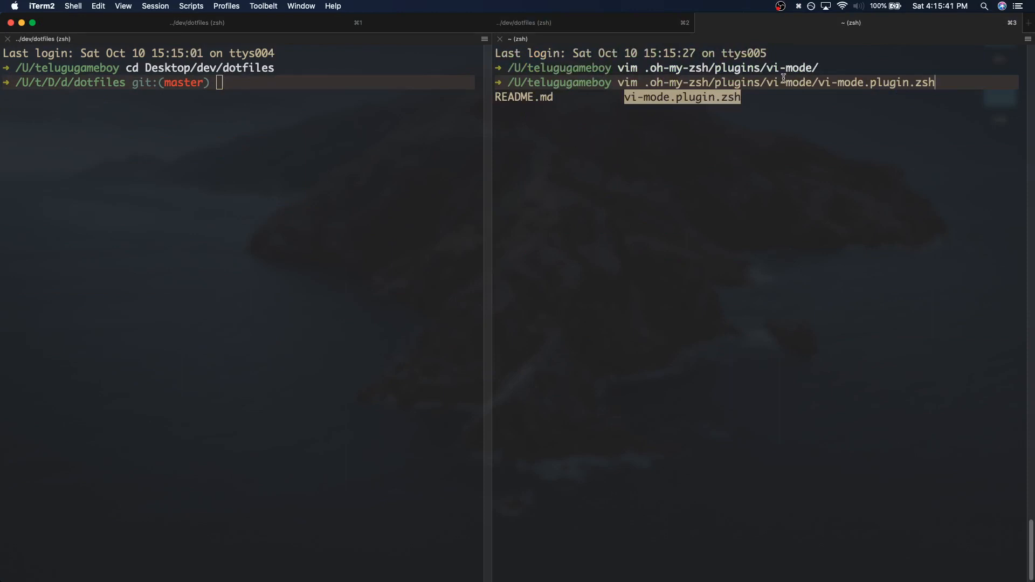
{"action": "mouse_move", "coordinate": [630, 29]}
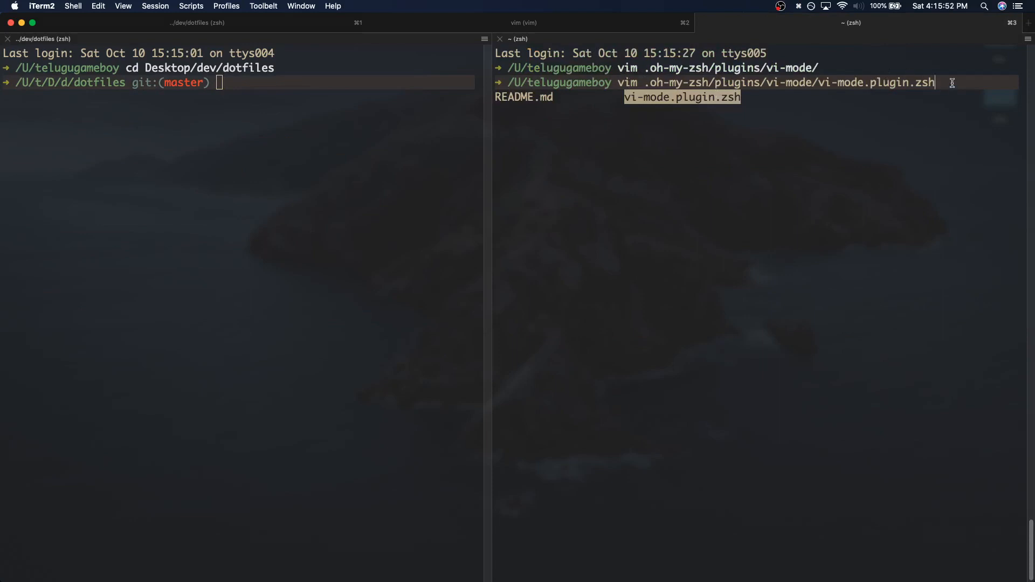
Step: Show the third tab with the vi-mode folder listing and its vi-mode.plugin.zsh vim command
{"action": "key", "text": "Return"}
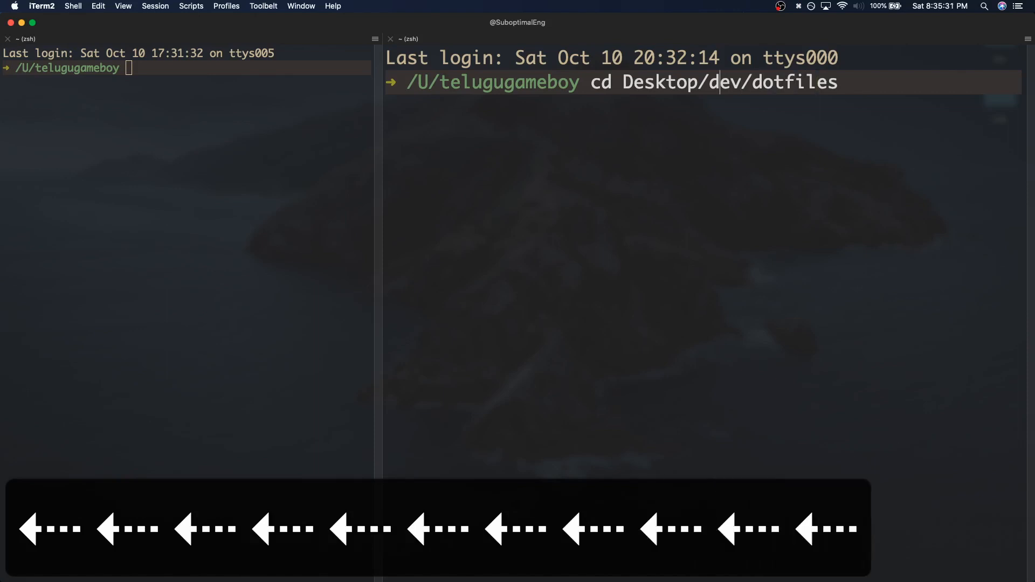
Step: Rework the cd path in vi mode, replacing Desktop with Applications
{"action": "key", "text": "backspace"}
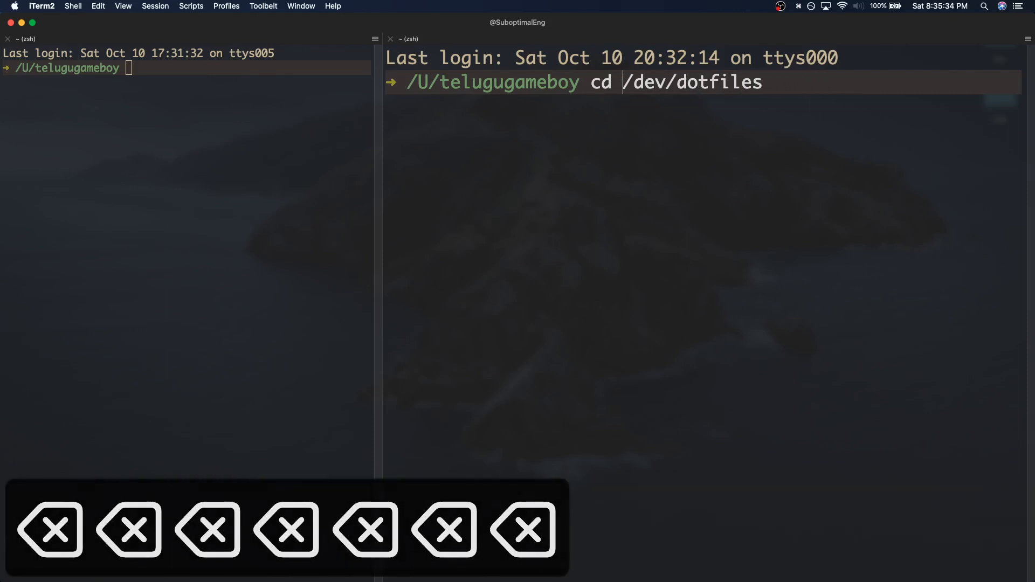
{"action": "type", "text": "Applications"}
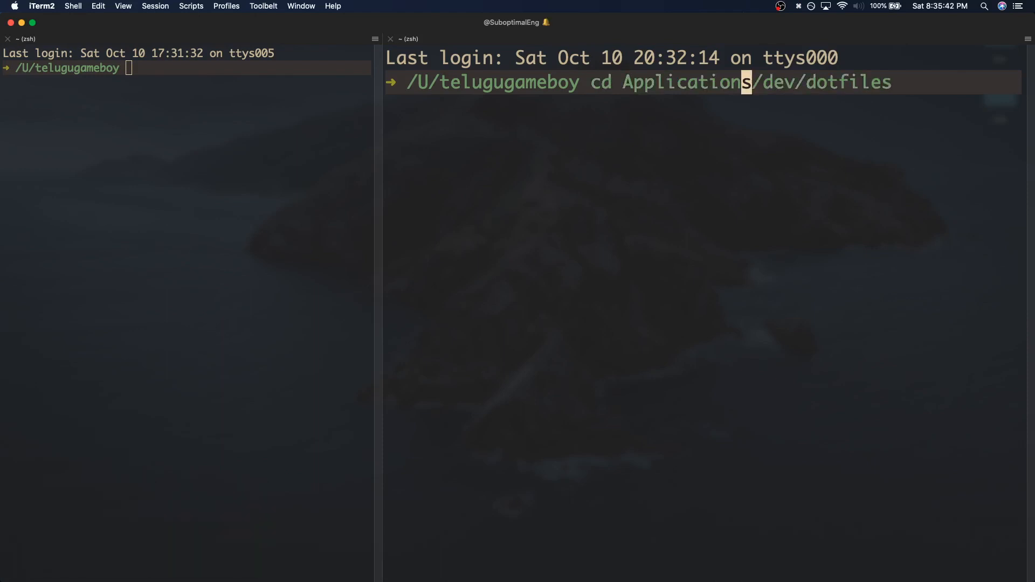
{"action": "key", "text": "End"}
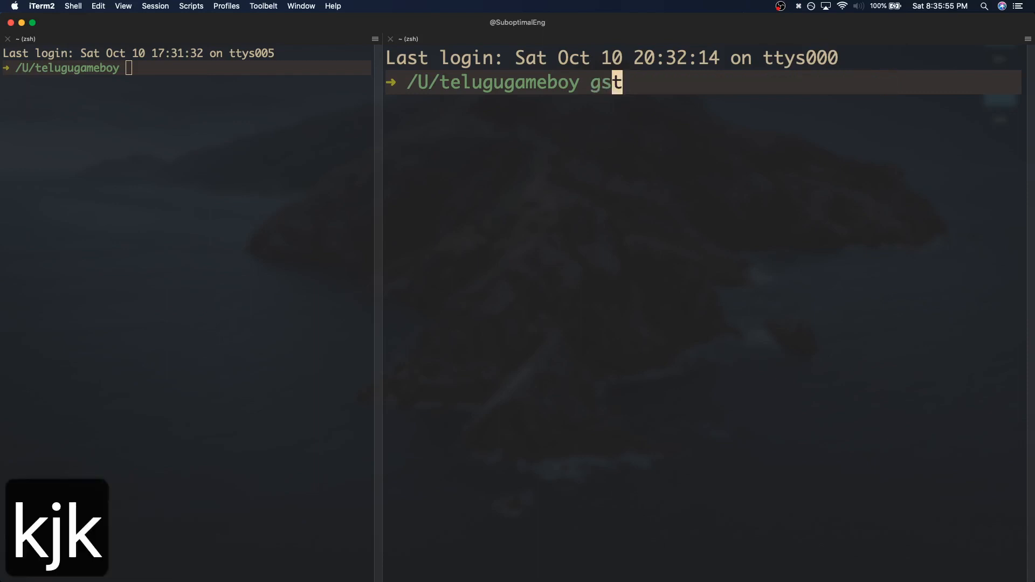
{"action": "type", "text": "cd Applications/dev/dotfiles"}
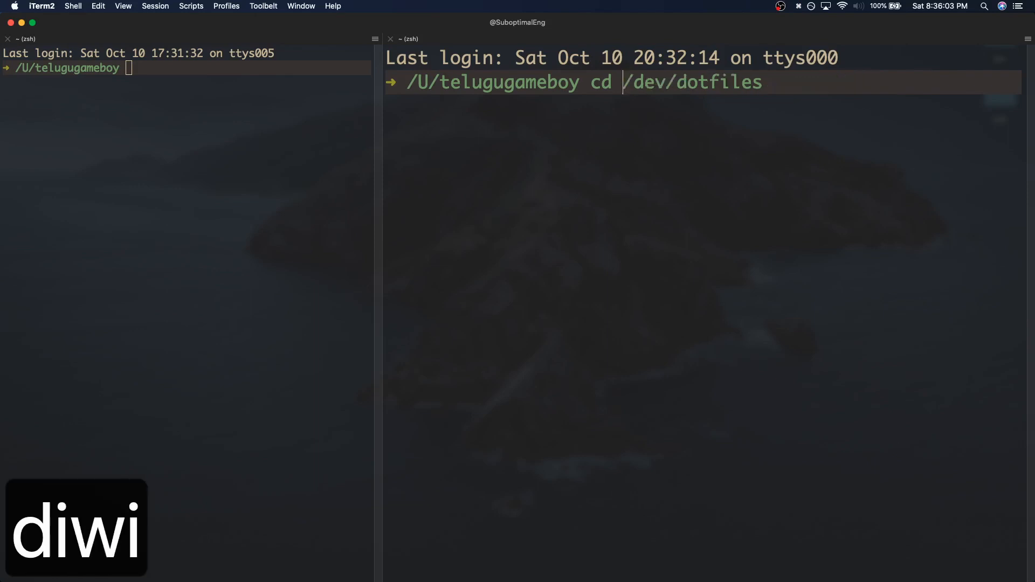
Step: Restore Desktop, change into Desktop/dev/dotfiles, then recall that command and run gst
{"action": "type", "text": "Desktop"}
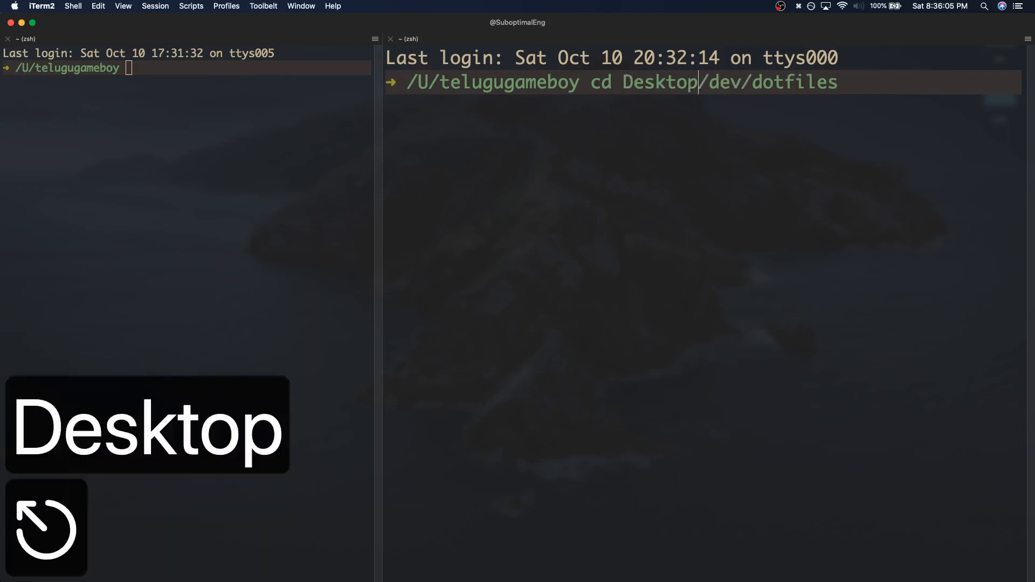
{"action": "key", "text": "Return"}
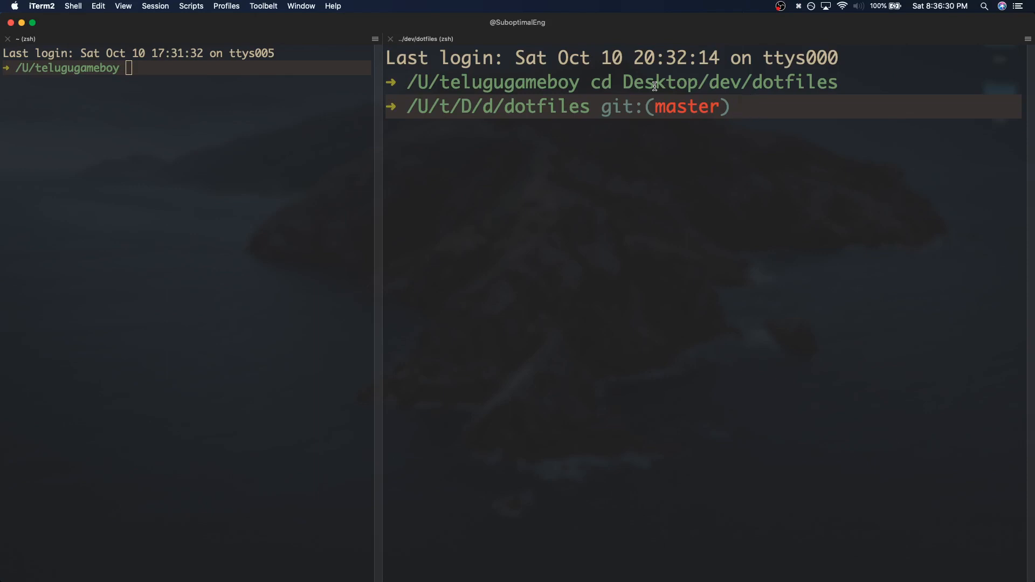
{"action": "type", "text": "cd Desktop/dev/dotfiles"}
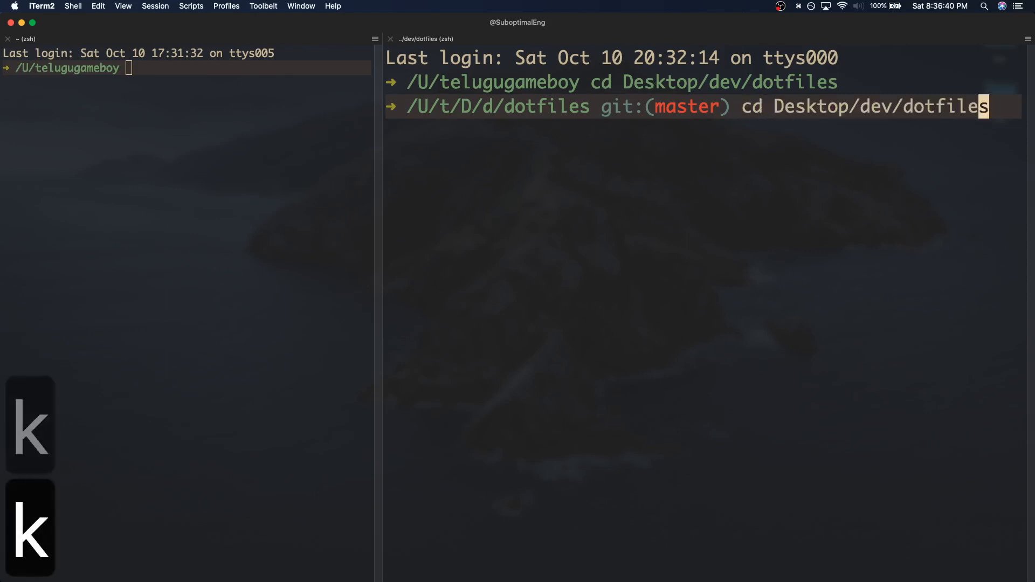
{"action": "type", "text": "gst"}
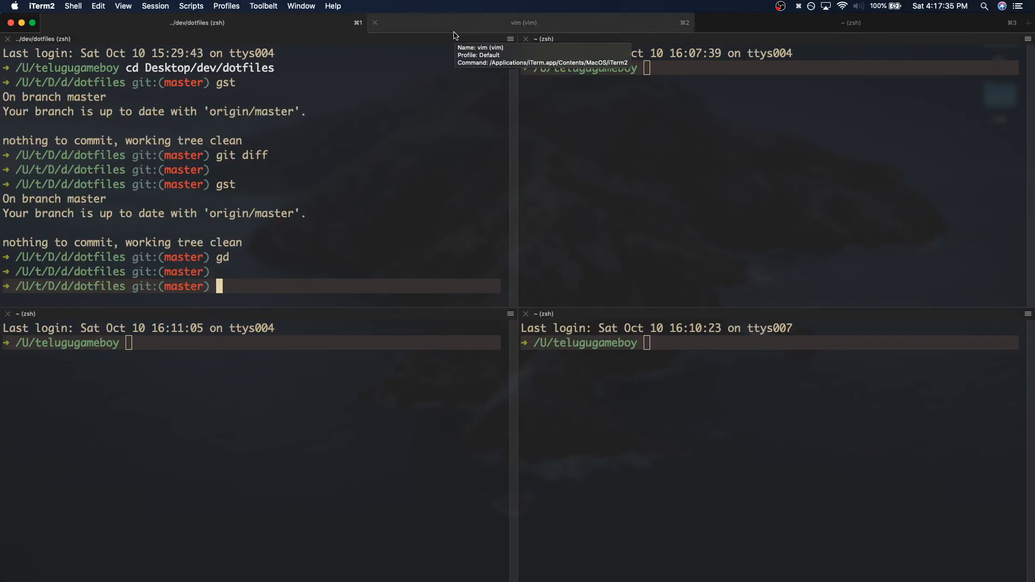
{"action": "mouse_move", "coordinate": [469, 333]}
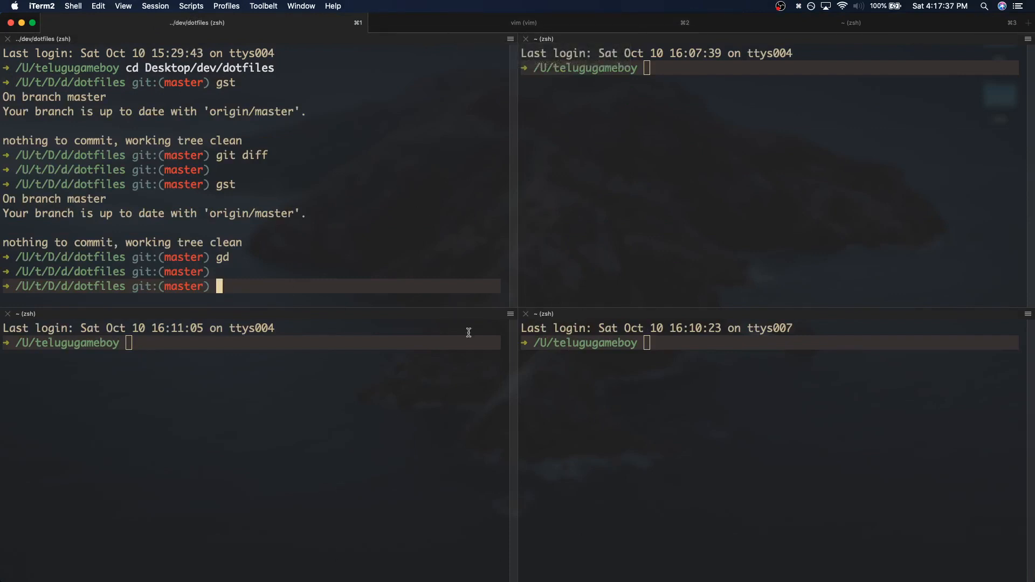
{"action": "mouse_move", "coordinate": [553, 256]}
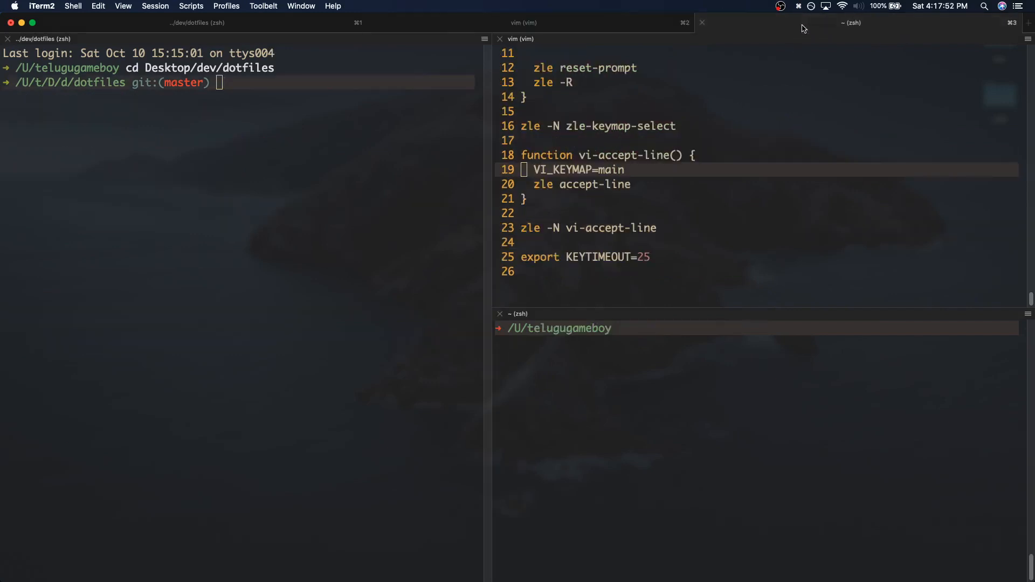
Step: Scroll vim to the vi-mode settings: bindkey -v and kj mapped to vi-cmd-mode
{"action": "scroll", "scroll_direction": "down", "scroll_amount": 3}
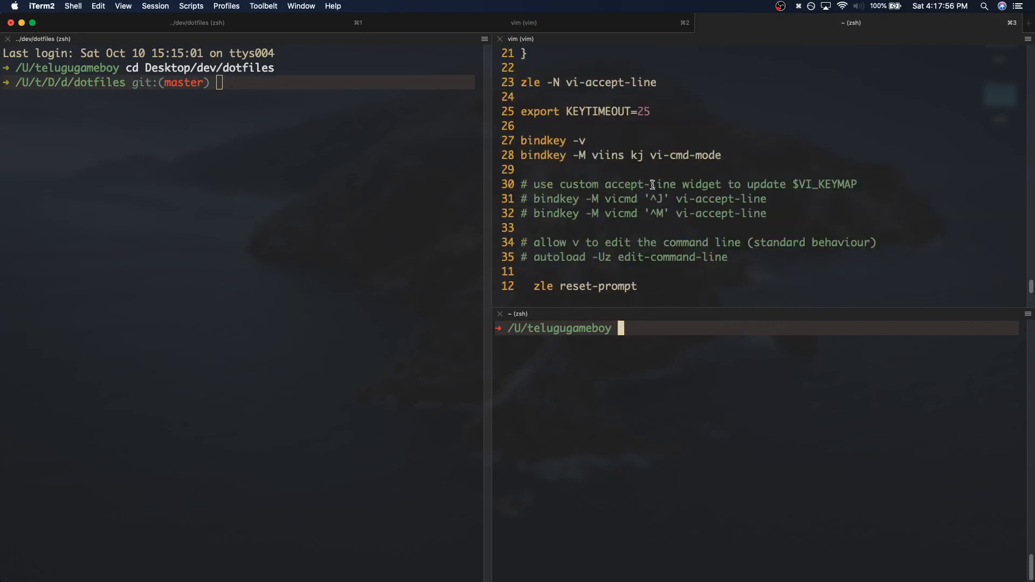
{"action": "mouse_move", "coordinate": [634, 338]}
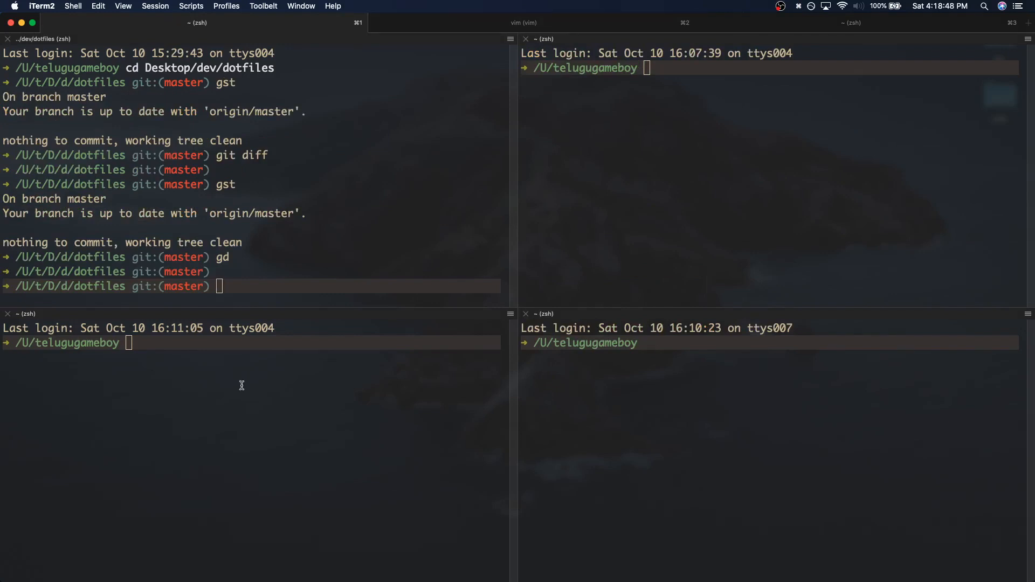
{"action": "mouse_move", "coordinate": [291, 433]}
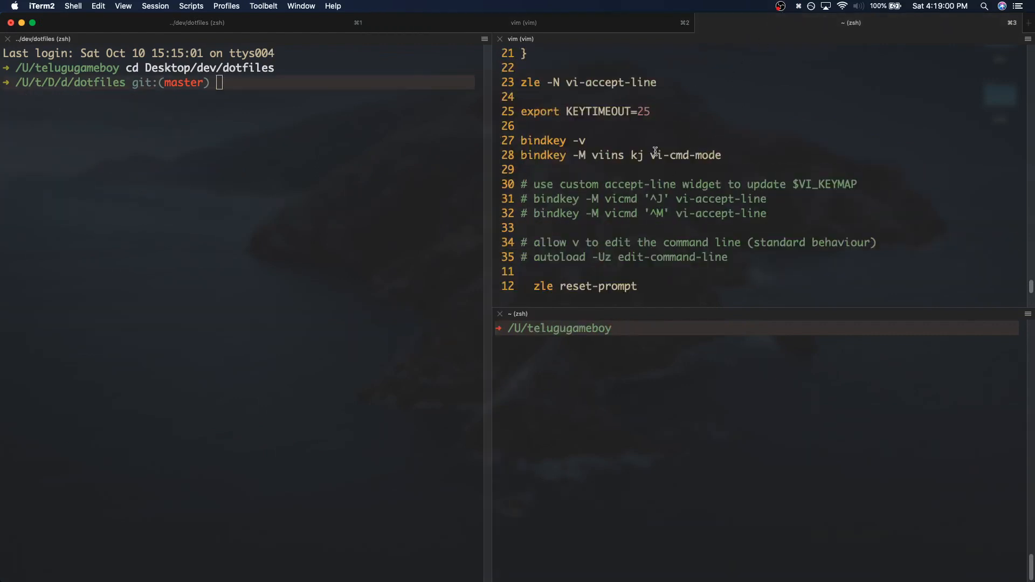
{"action": "scroll", "scroll_direction": "down", "scroll_amount": 3}
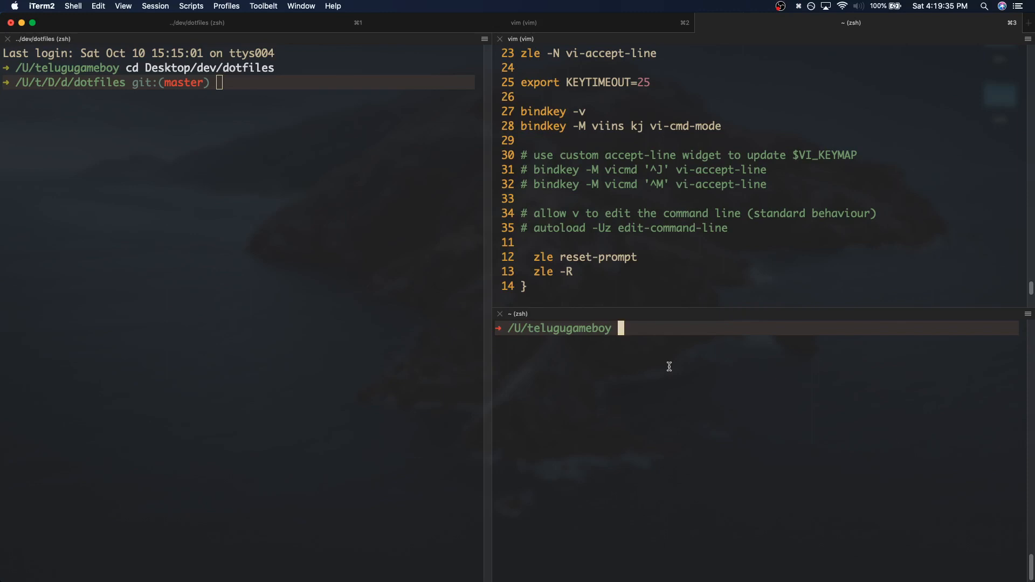
{"action": "mouse_move", "coordinate": [482, 30]}
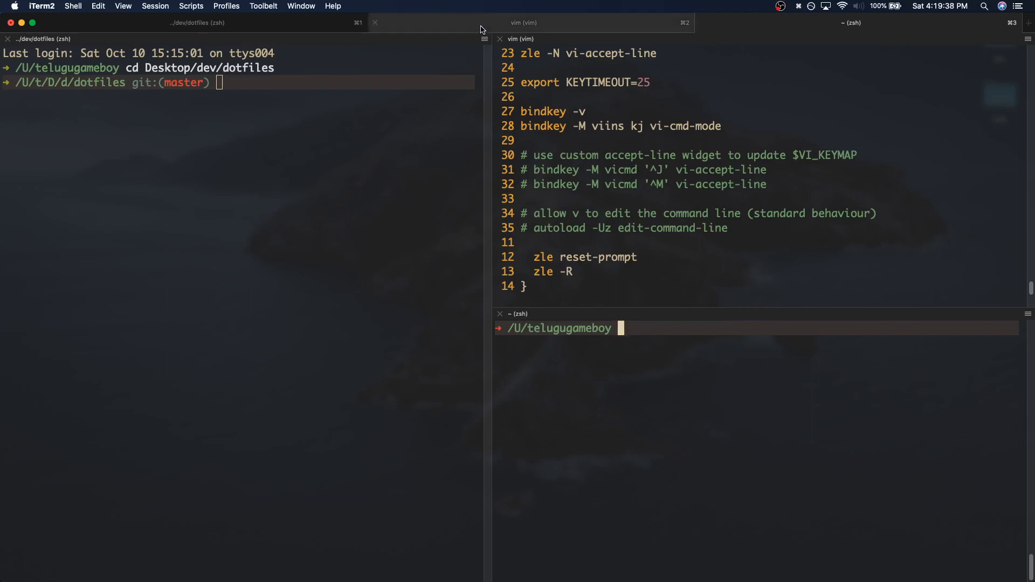